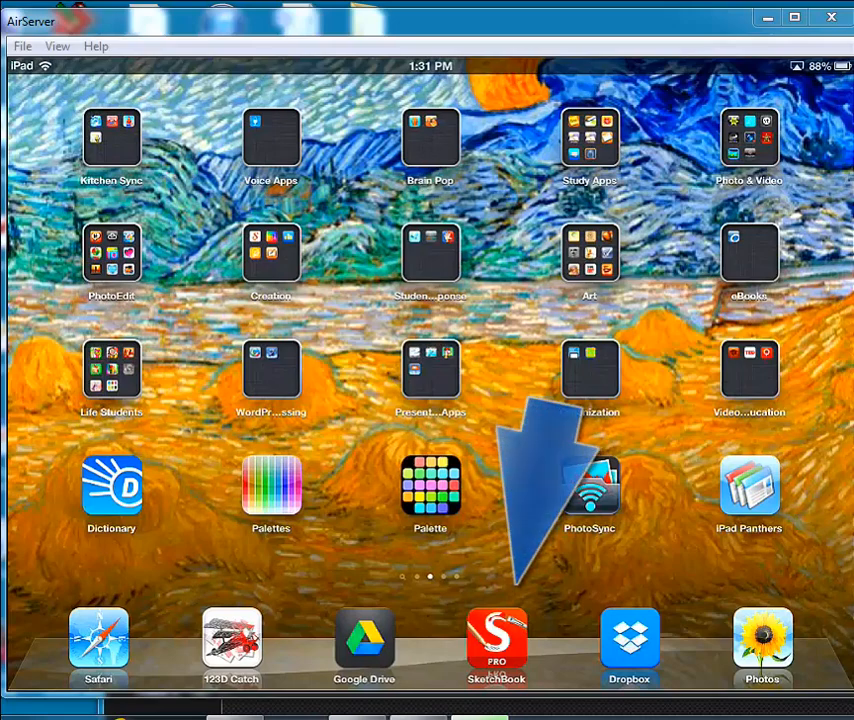
# - Launch SketchBook Pro from the dock and reach a blank canvas
pyautogui.click(494, 644)
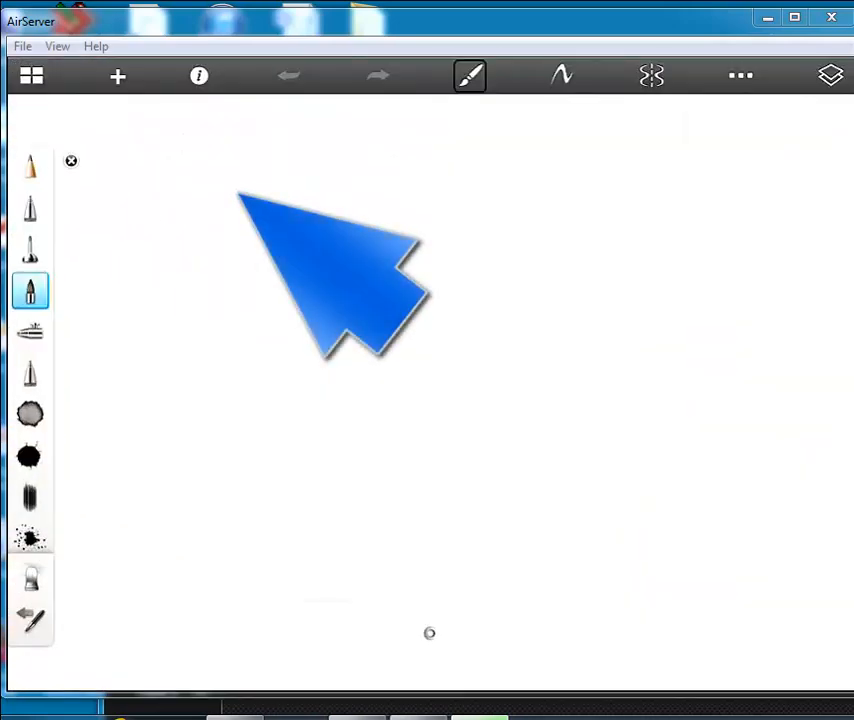
pyautogui.click(118, 76)
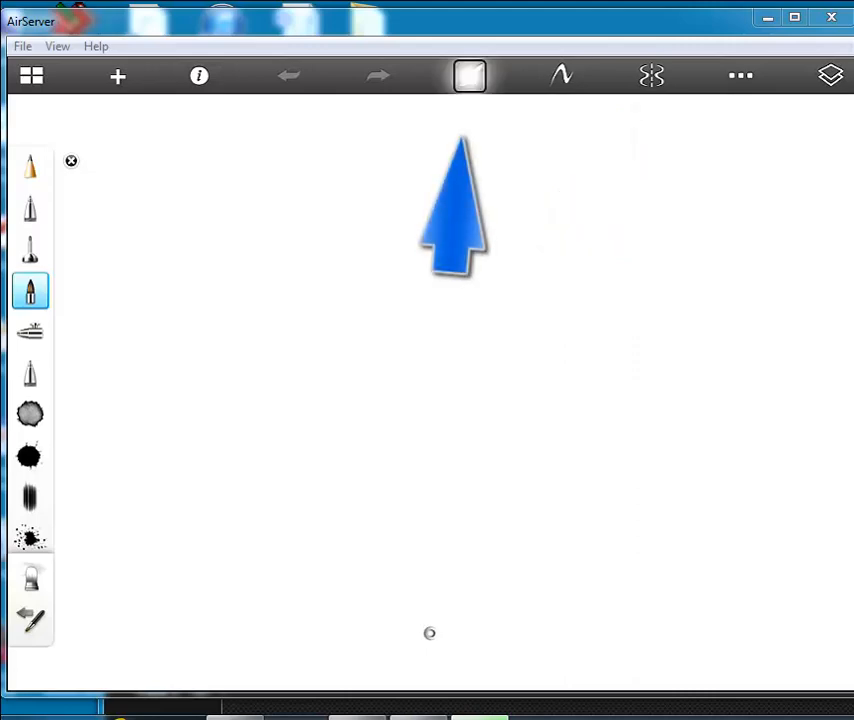
# - Switch the colour selector to the wheel and set the magenta brush to opacity 1.00, radius about 9.56
pyautogui.click(470, 76)
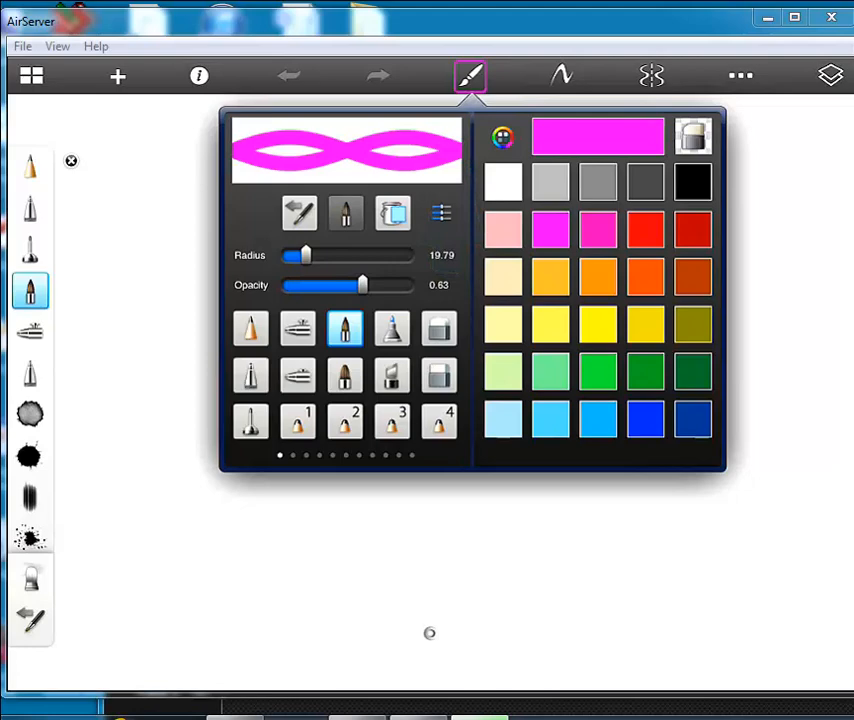
pyautogui.click(500, 136)
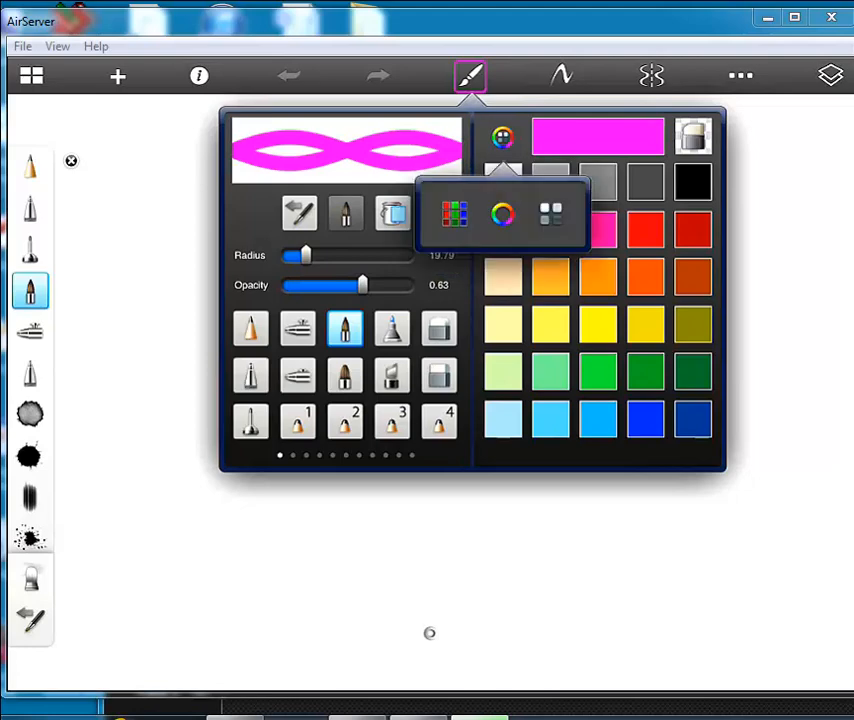
pyautogui.click(500, 212)
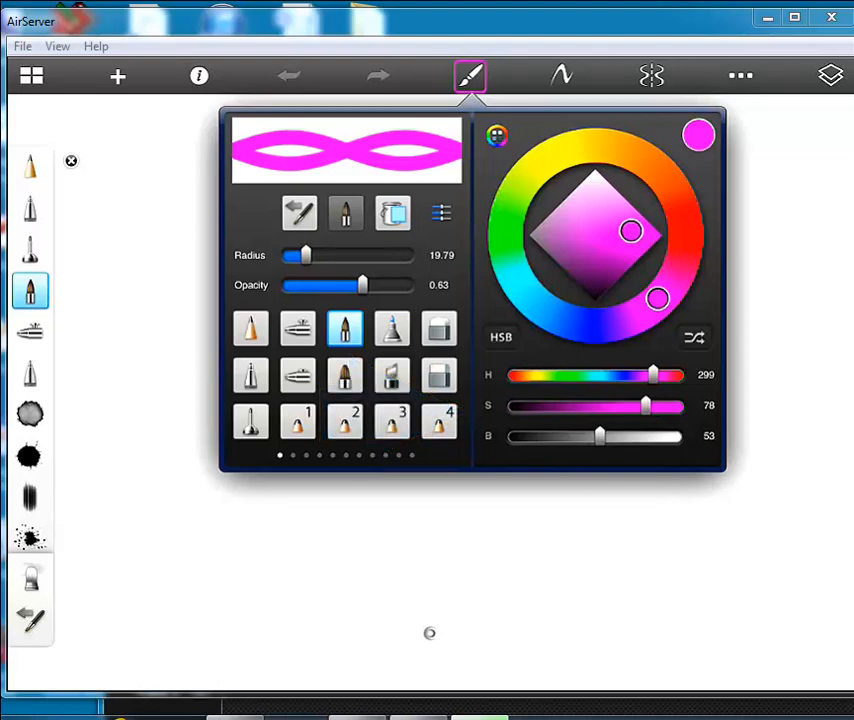
pyautogui.moveTo(362, 284); pyautogui.dragTo(368, 284)
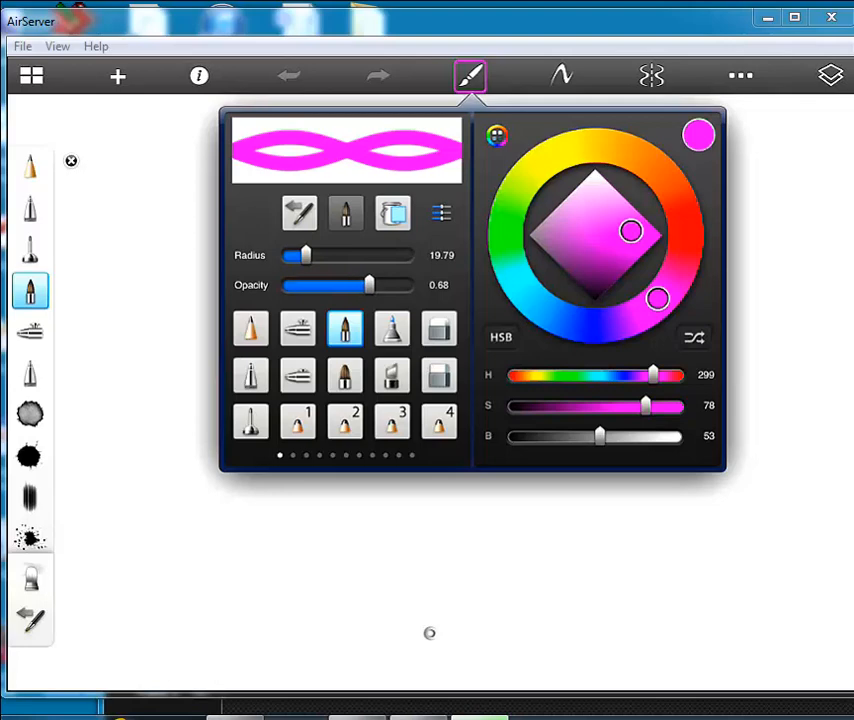
pyautogui.moveTo(368, 284); pyautogui.dragTo(410, 284)
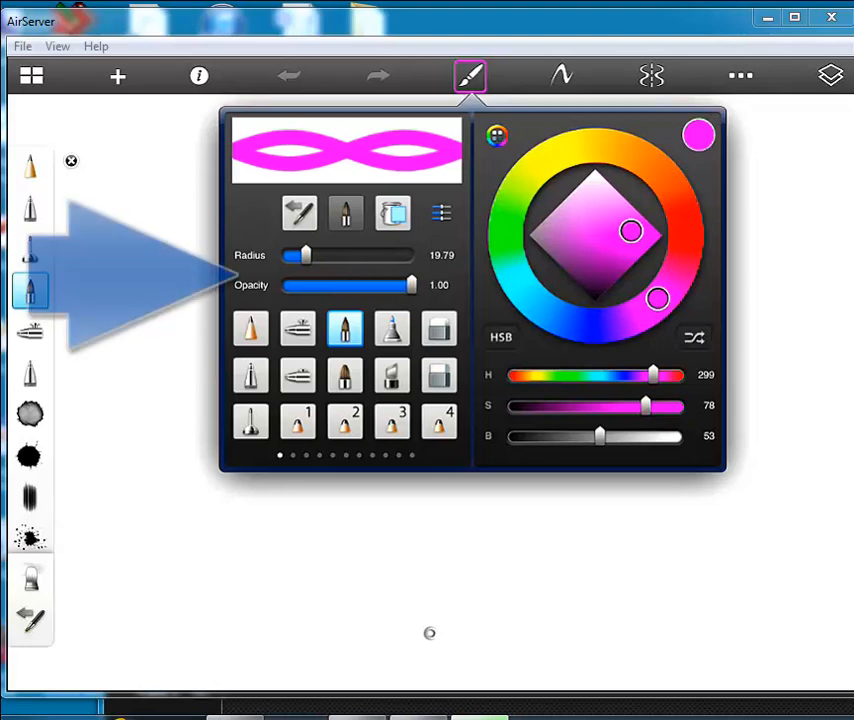
pyautogui.moveTo(304, 256); pyautogui.dragTo(292, 256)
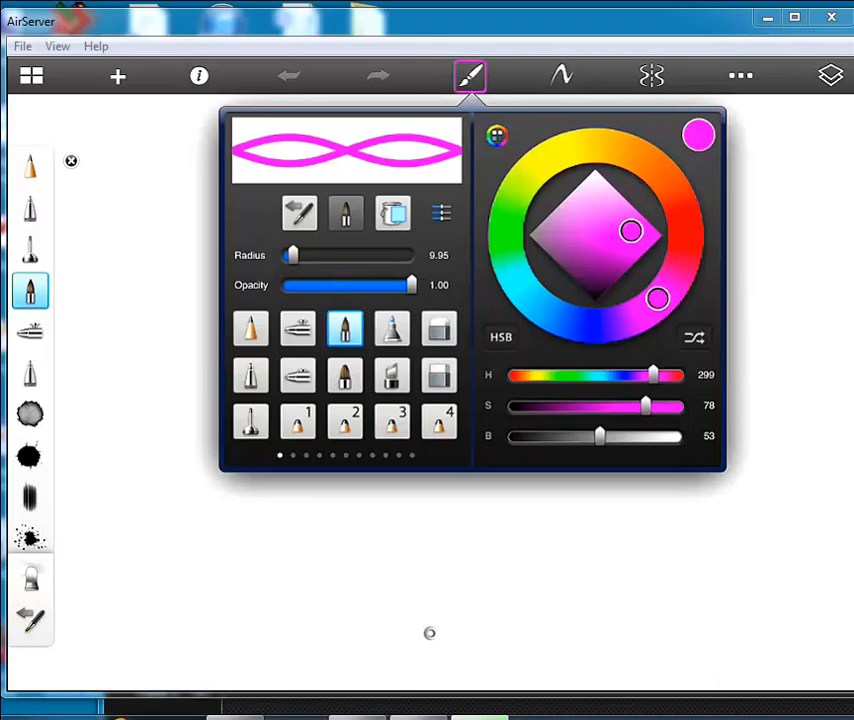
pyautogui.click(70, 160)
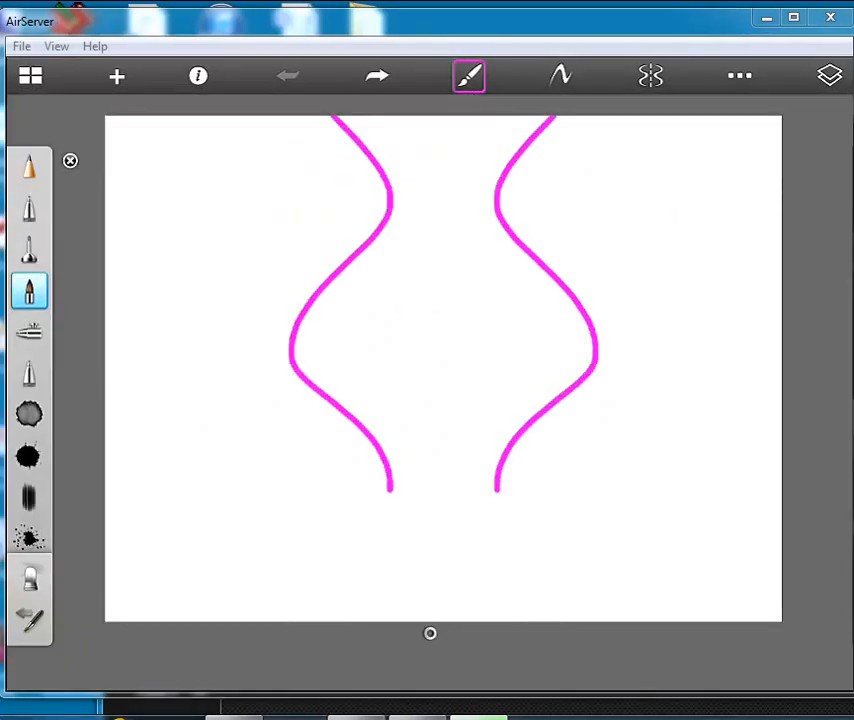
# - Draw a mirrored pair of magenta wavy lines with symmetry on
pyautogui.moveTo(390, 486); pyautogui.dragTo(620, 620)
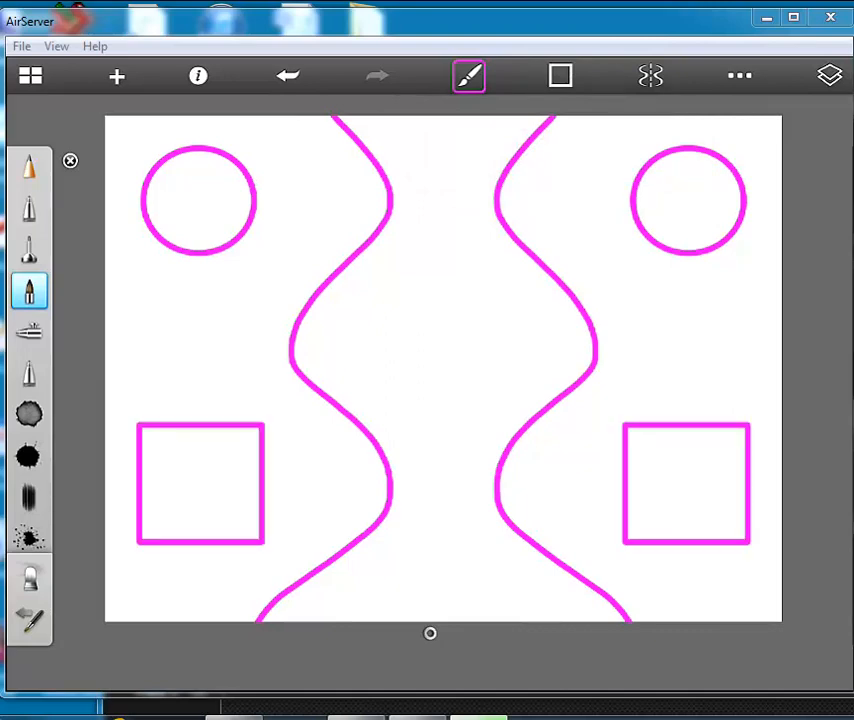
pyautogui.click(470, 76)
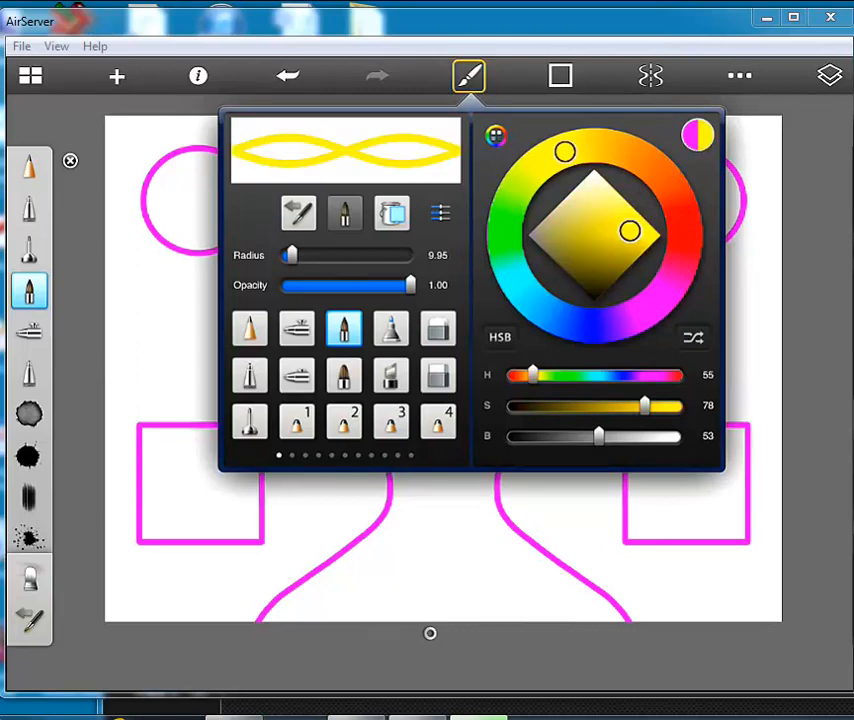
# - Set the yellow brush radius to about 16.59 with lower opacity and return to freehand strokes
pyautogui.moveTo(290, 256); pyautogui.dragTo(304, 256)
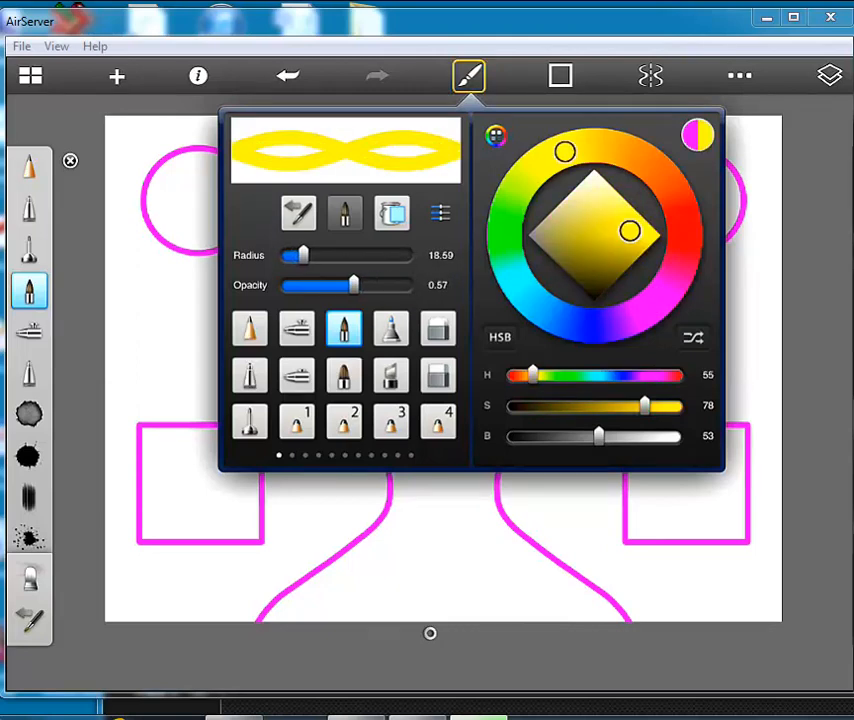
pyautogui.moveTo(352, 286); pyautogui.dragTo(304, 286)
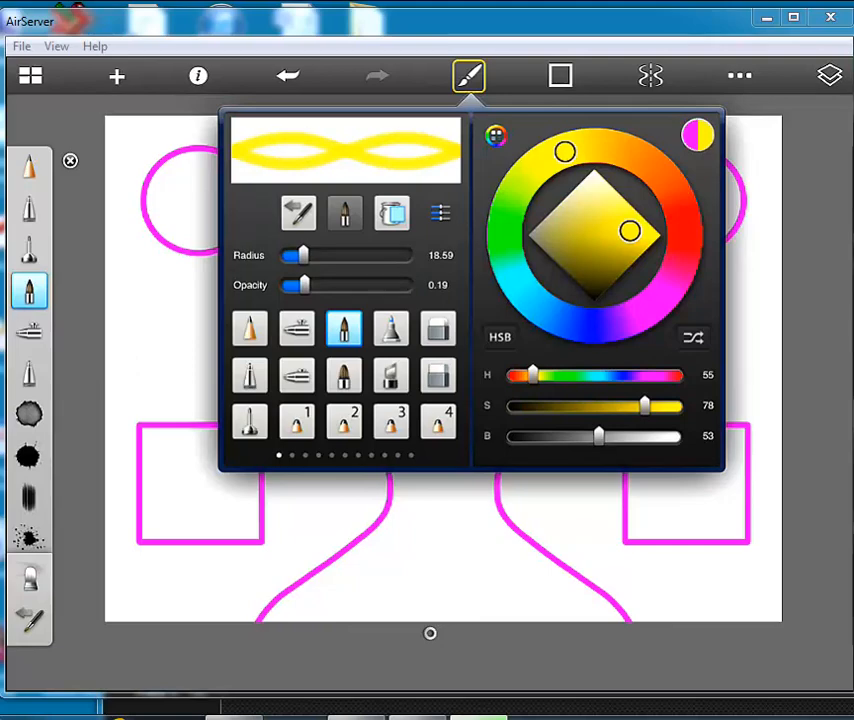
pyautogui.click(468, 76)
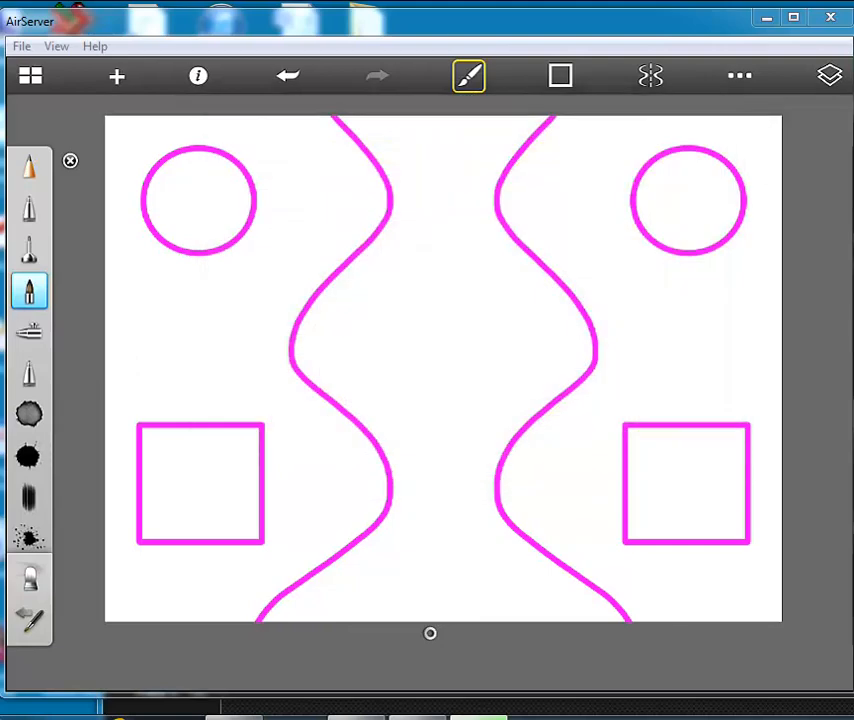
pyautogui.click(828, 76)
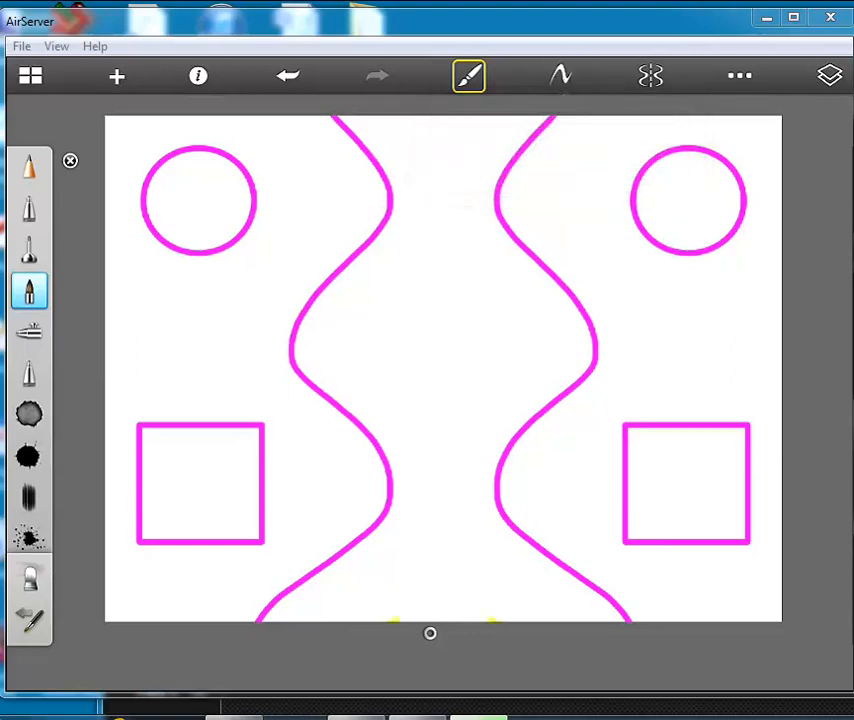
# - Draw mirrored yellow curves down the centre and along the sides of the magenta design
pyautogui.moveTo(360, 290); pyautogui.dragTo(530, 600)
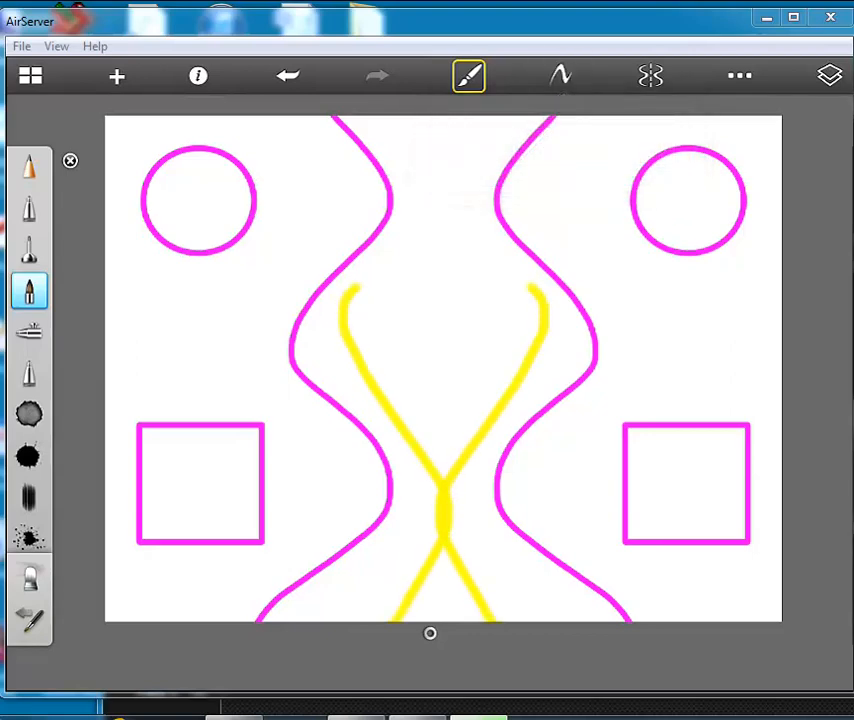
pyautogui.moveTo(440, 300); pyautogui.dragTo(440, 130)
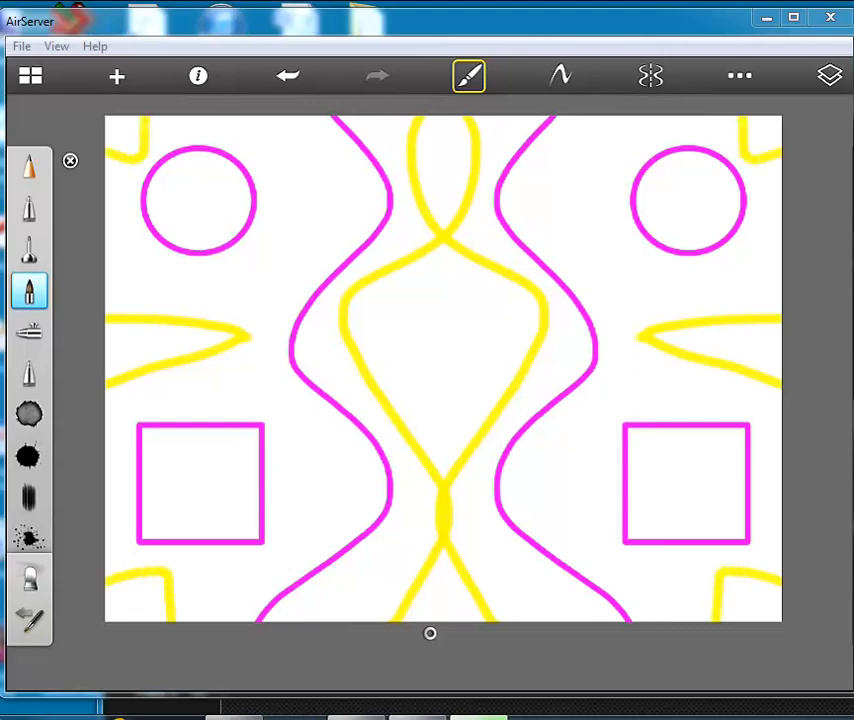
# - Make the bottom layer with the magenta outlines the active layer
pyautogui.click(826, 76)
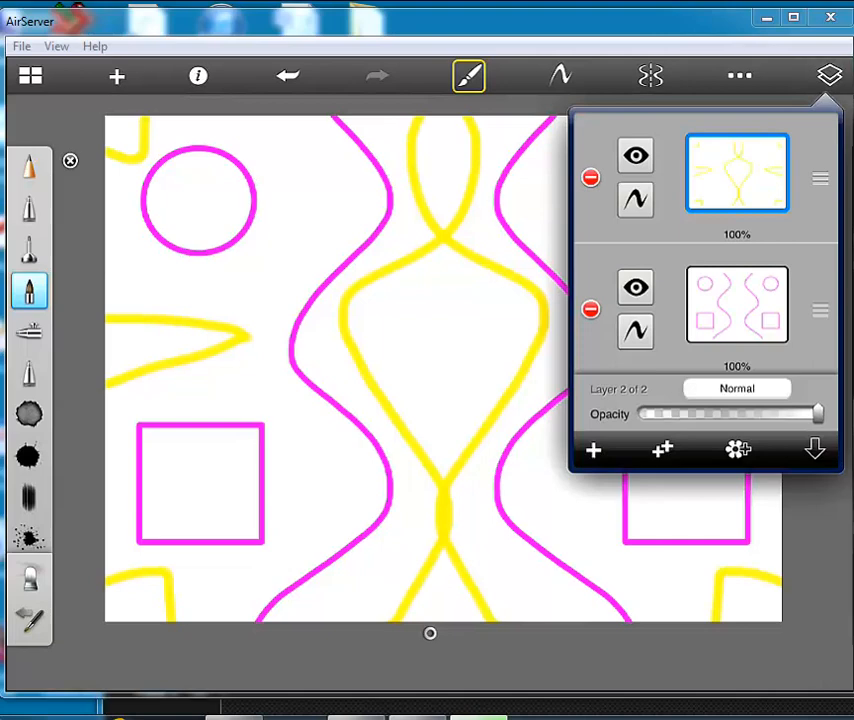
pyautogui.click(740, 304)
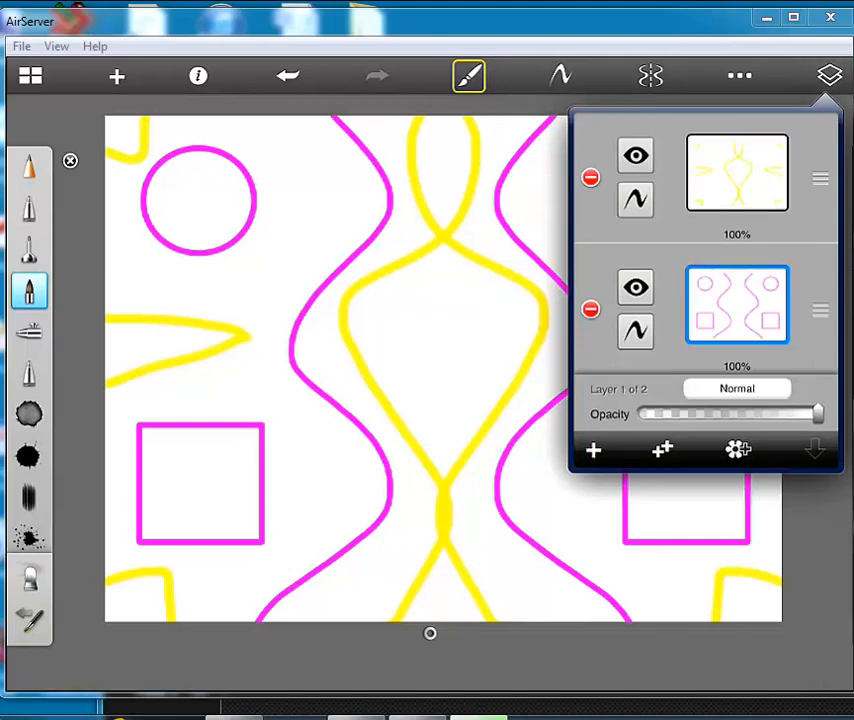
pyautogui.click(470, 76)
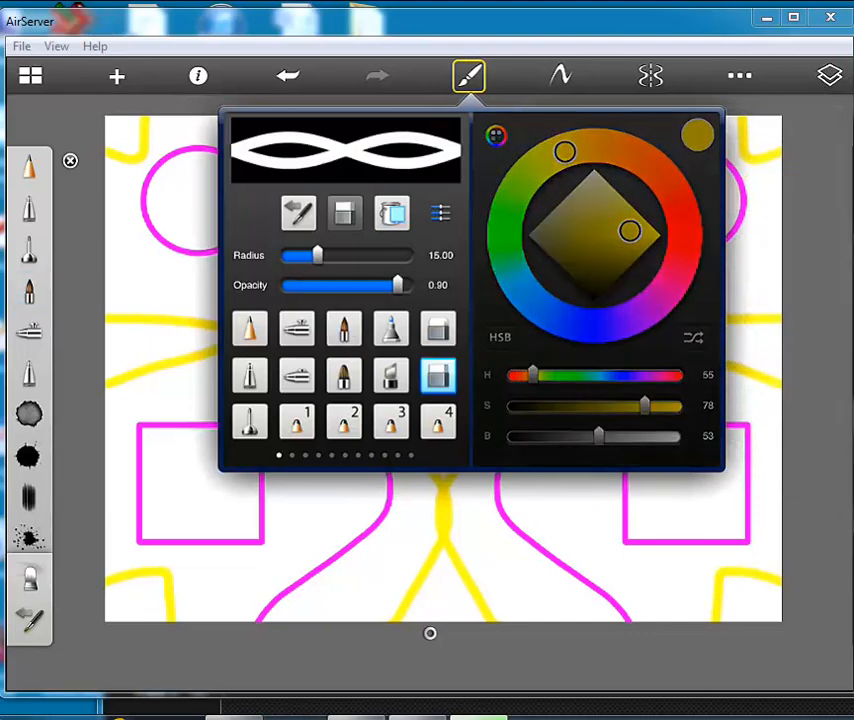
# - Close the brush panel, keeping yellow as the current colour beside the swatches
pyautogui.click(468, 76)
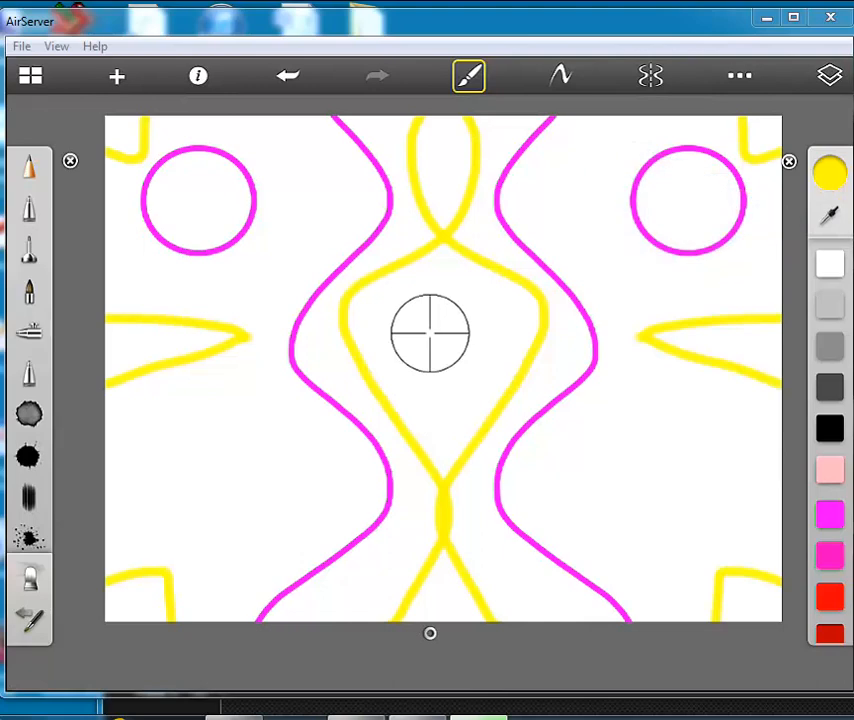
pyautogui.moveTo(590, 284)
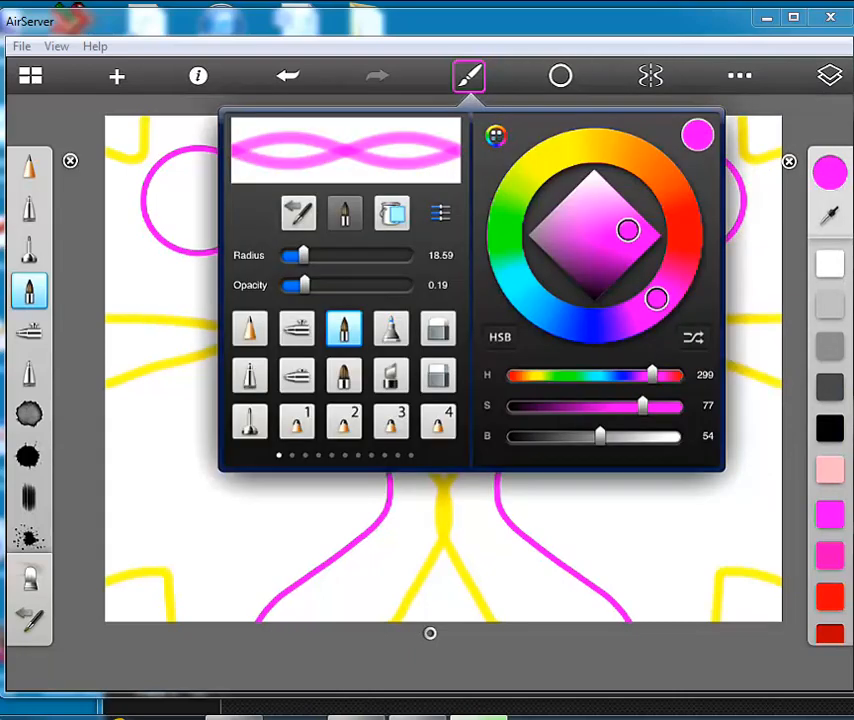
# - Adjust the magenta brush, close its settings and bring up the layer list
pyautogui.moveTo(304, 284); pyautogui.dragTo(396, 284)
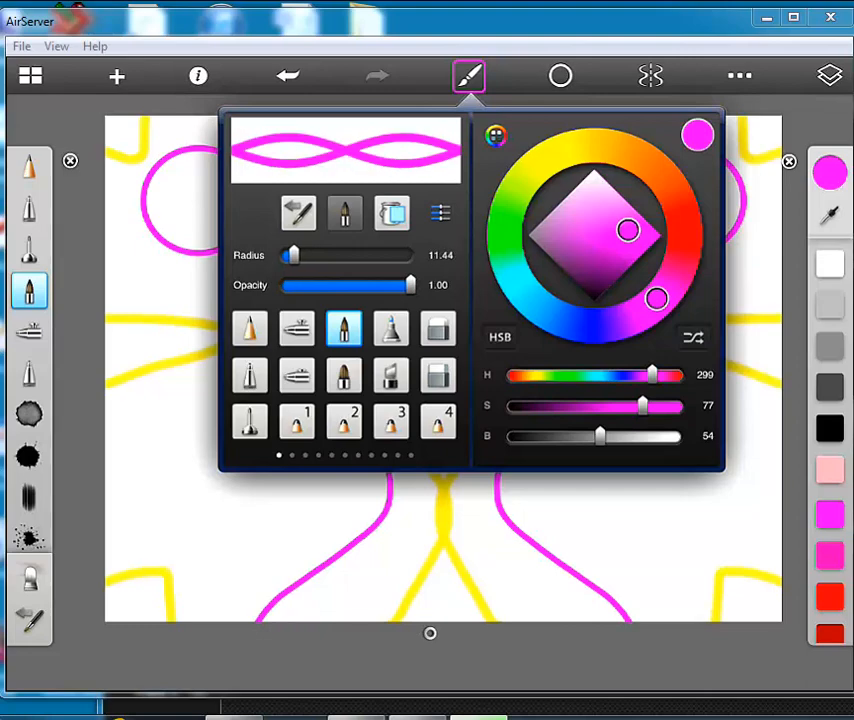
pyautogui.click(470, 76)
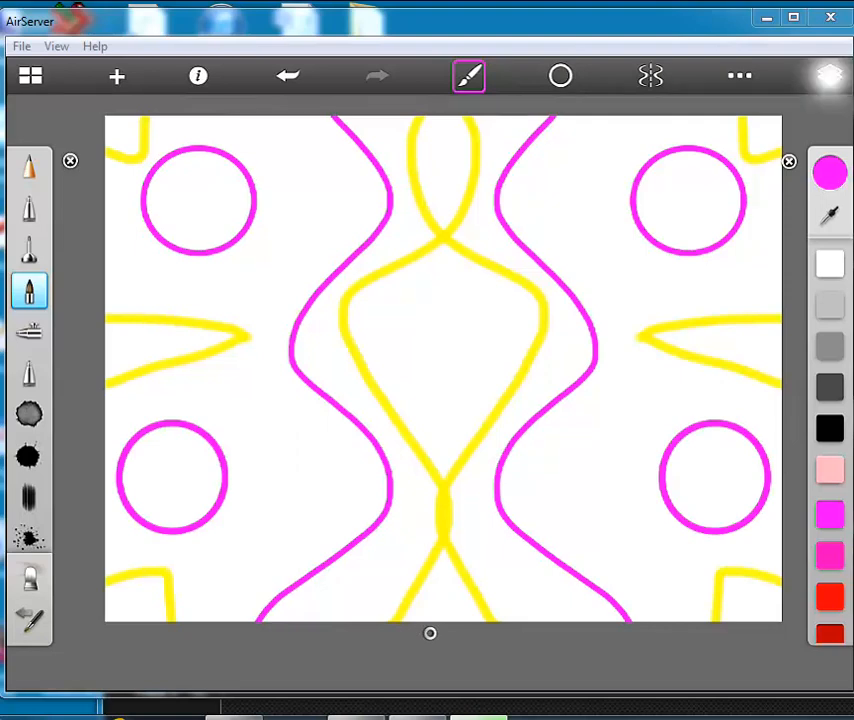
pyautogui.click(820, 76)
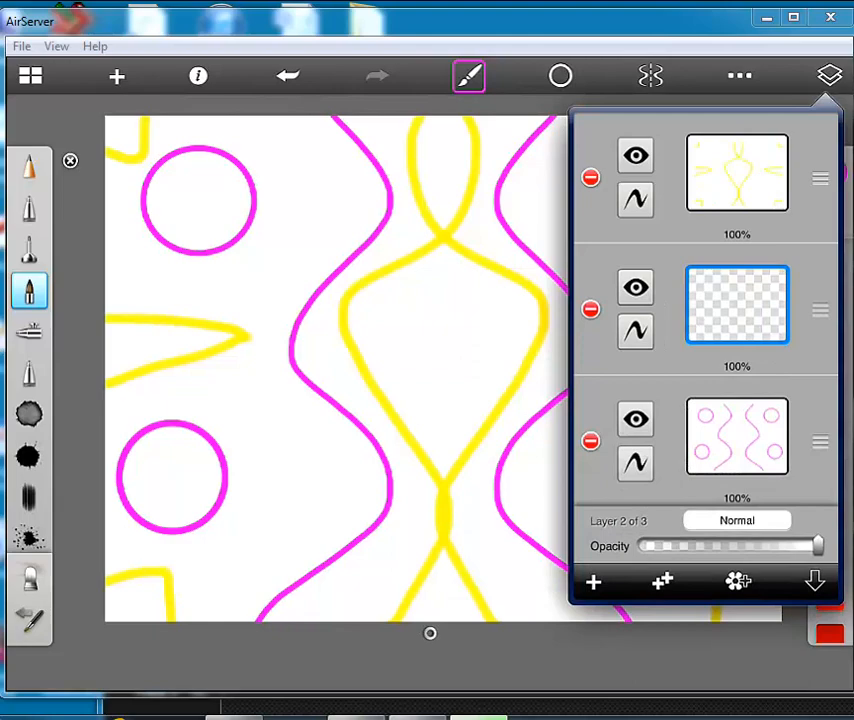
# - Change the brush colour to blue in the colour wheel
pyautogui.click(468, 76)
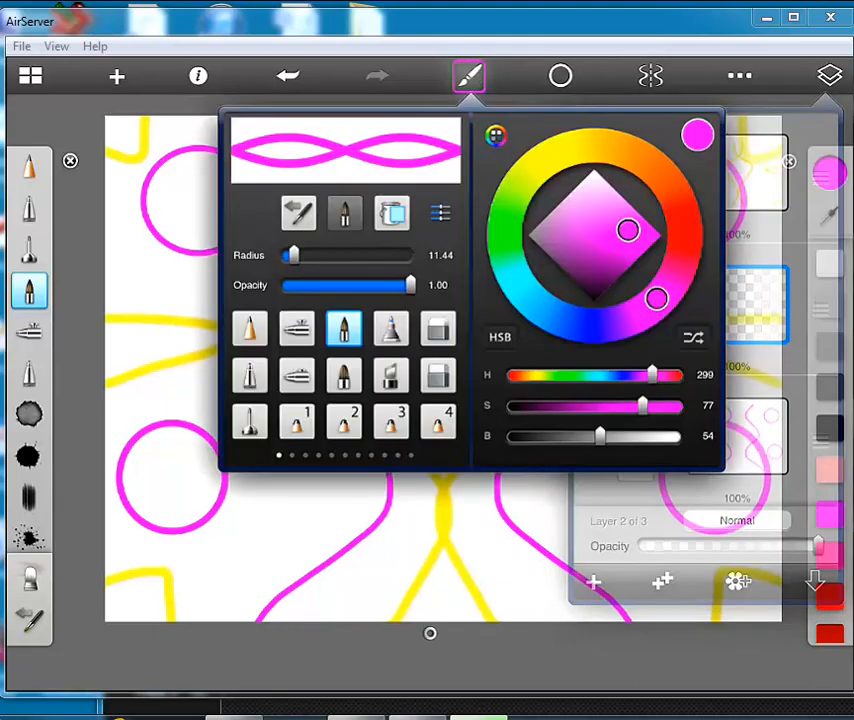
pyautogui.click(564, 320)
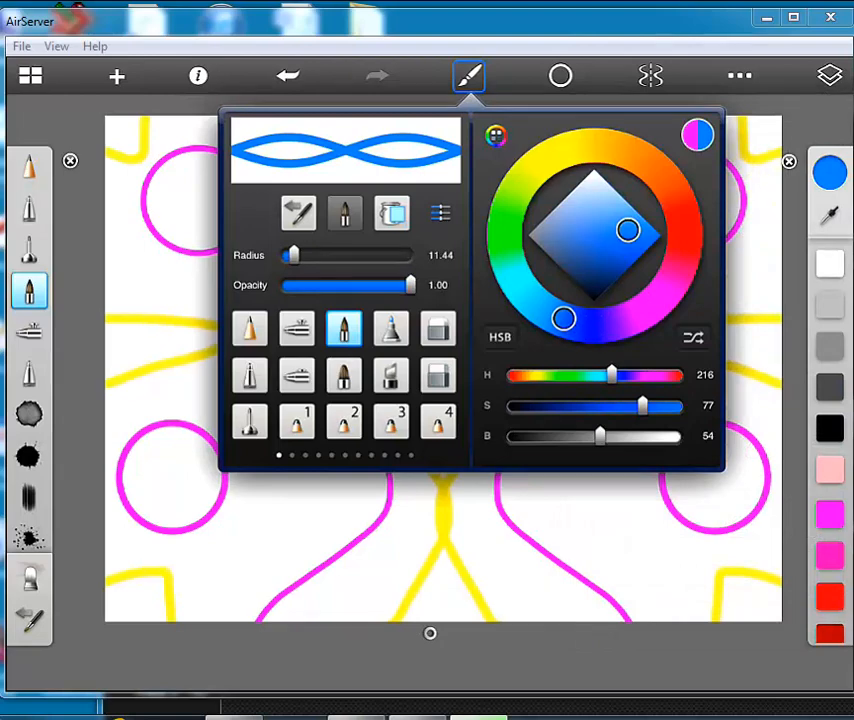
pyautogui.moveTo(290, 256); pyautogui.dragTo(344, 256)
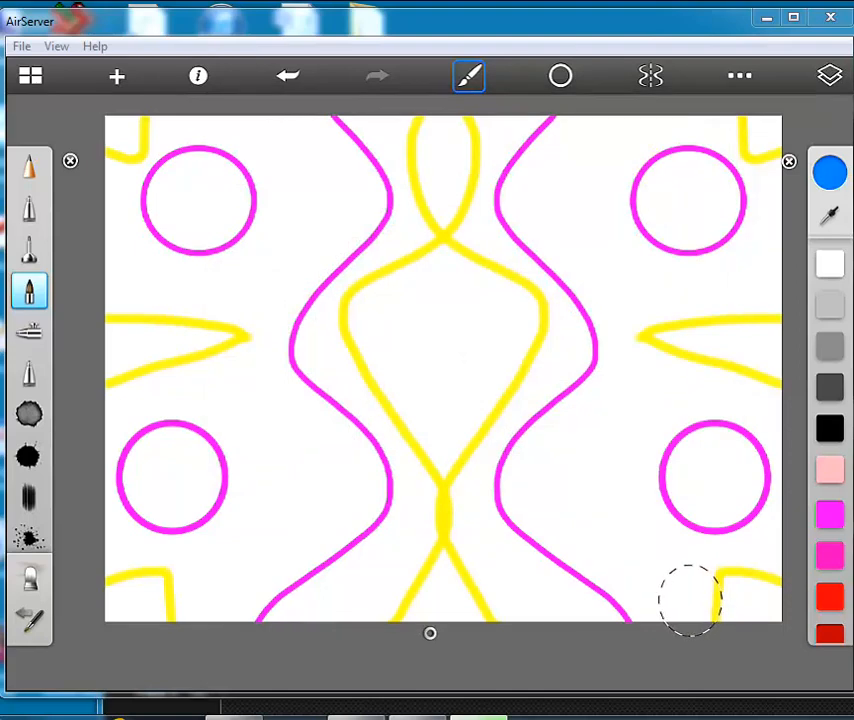
pyautogui.click(560, 76)
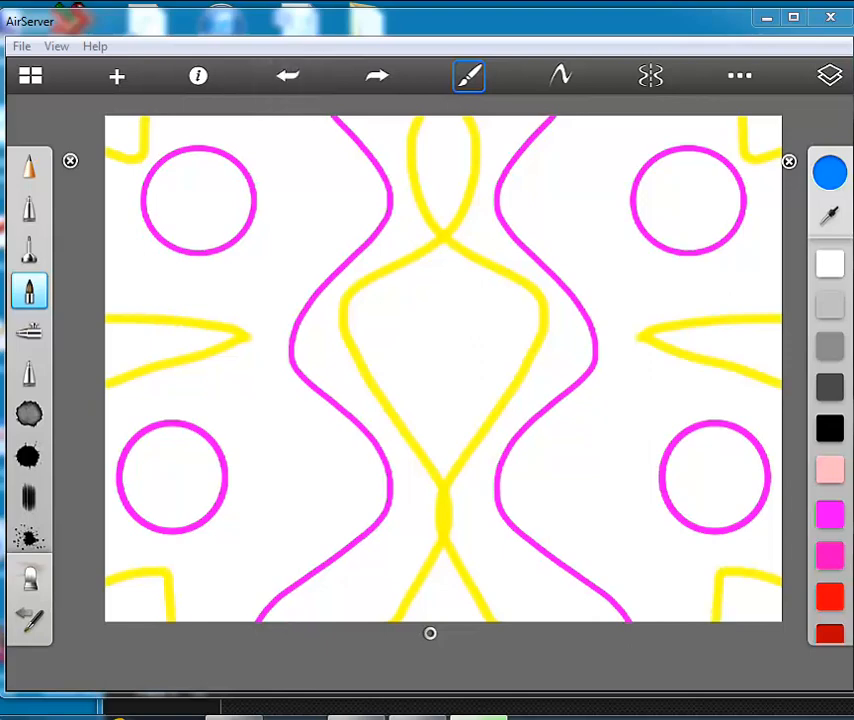
# - Draw thick mirrored blue diagonal strokes from the bottom corners to the top edge
pyautogui.moveTo(320, 470); pyautogui.dragTo(200, 620)
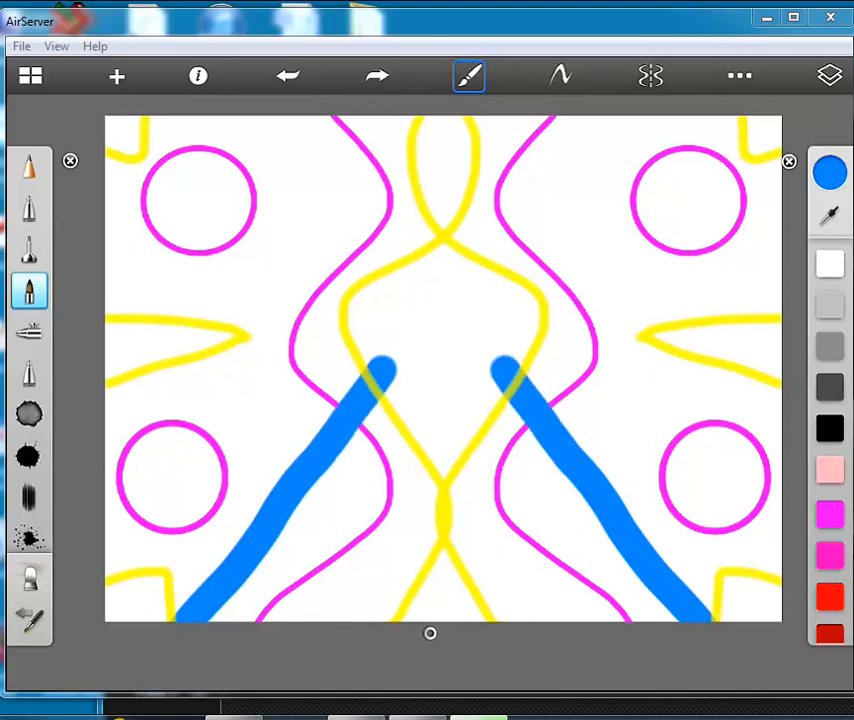
pyautogui.moveTo(380, 370); pyautogui.dragTo(150, 130)
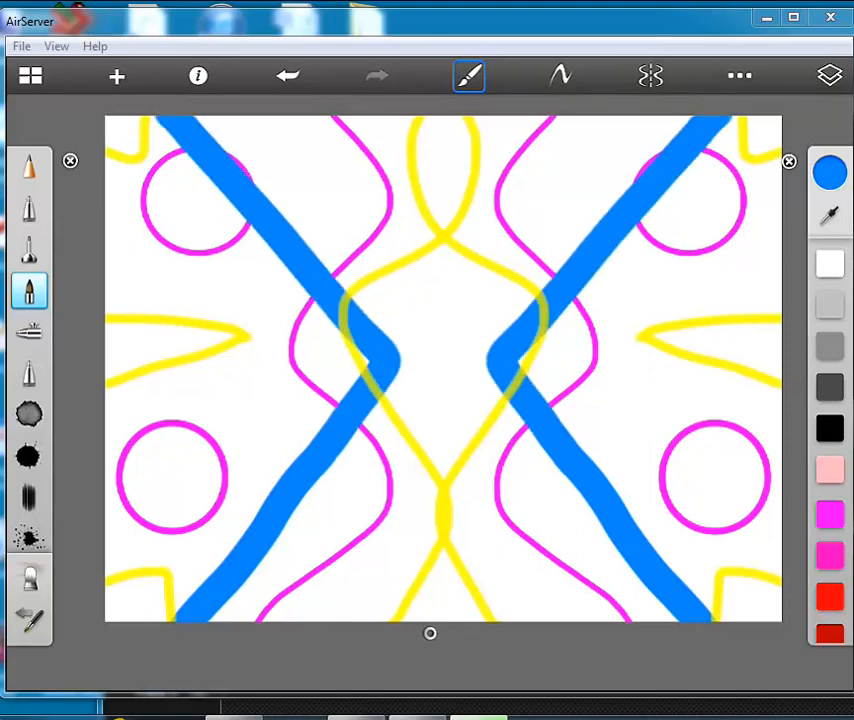
pyautogui.click(830, 78)
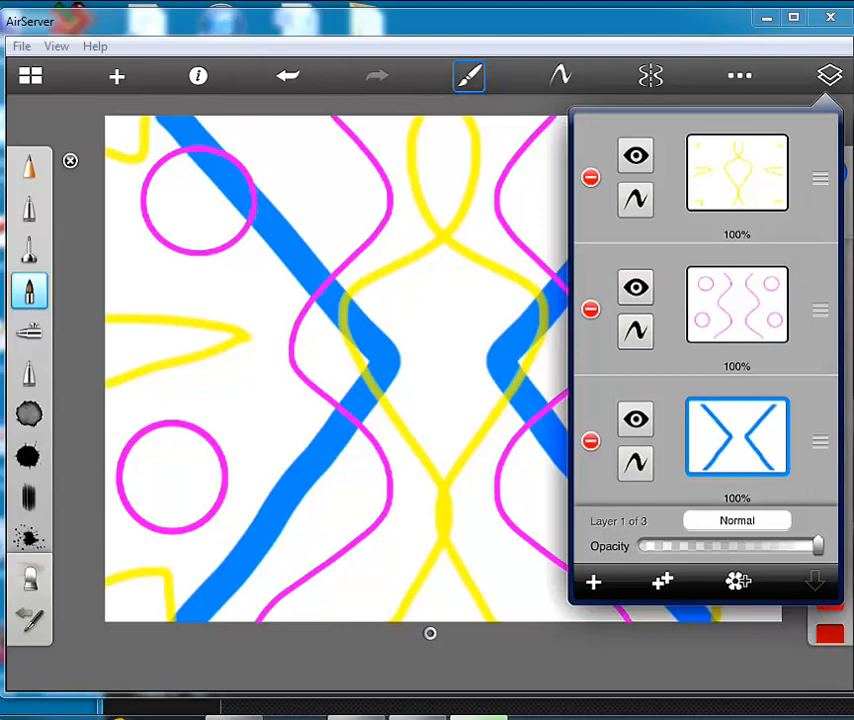
# - Check the blue layer is selected and add mirrored blue V-shaped strokes on both sides
pyautogui.click(848, 76)
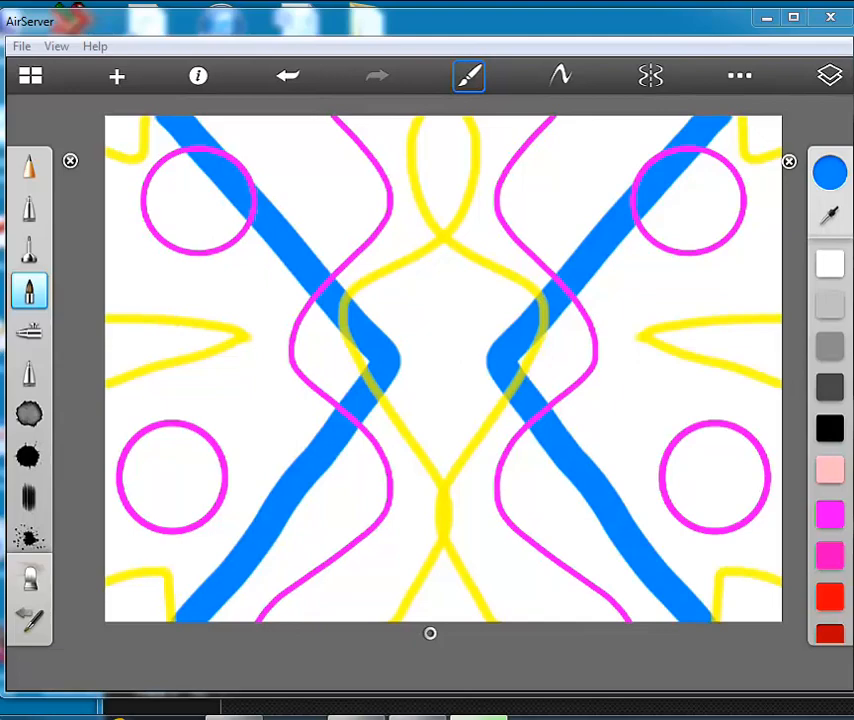
pyautogui.click(826, 76)
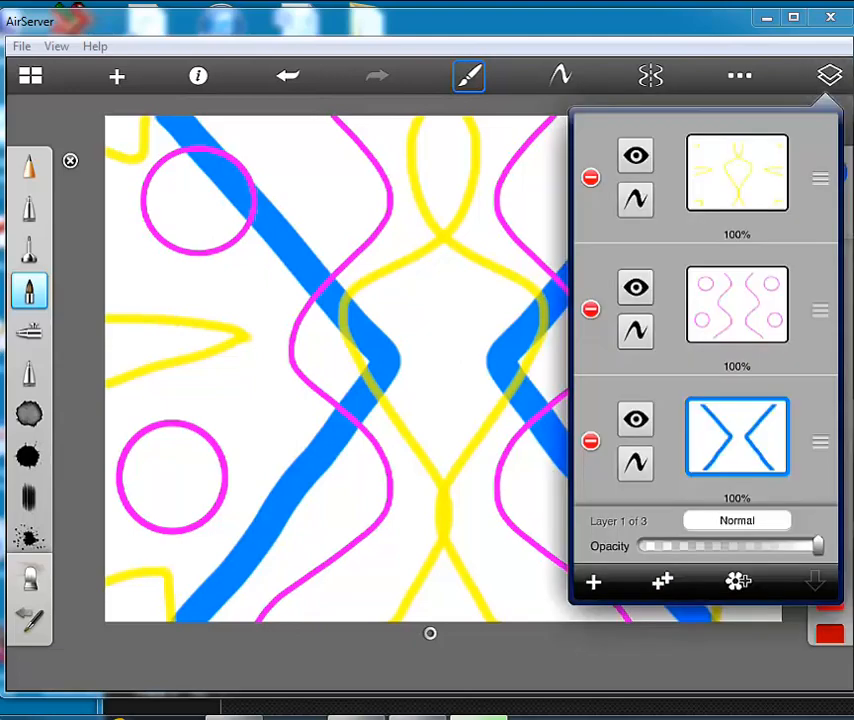
pyautogui.click(832, 76)
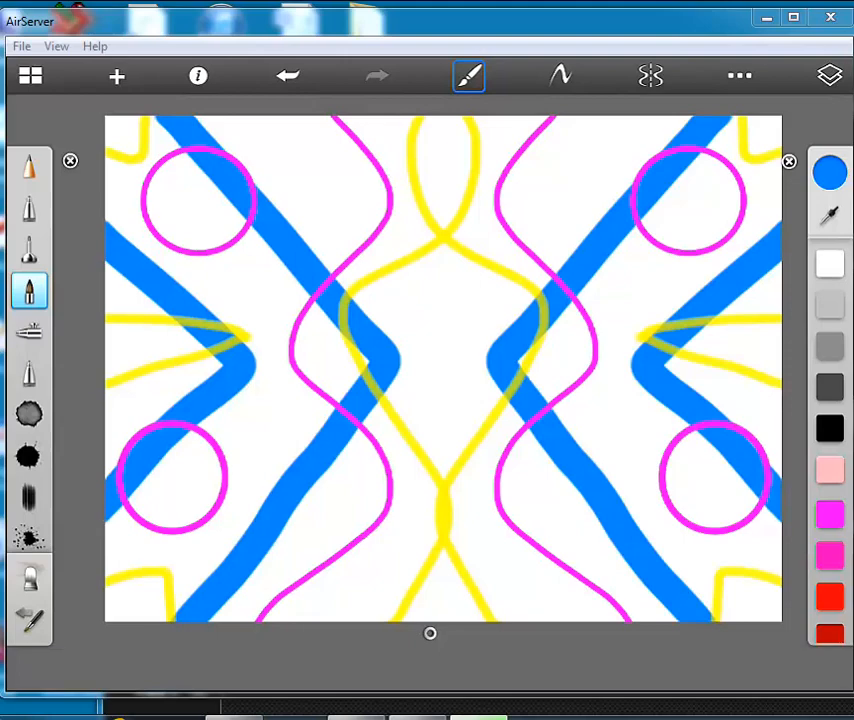
pyautogui.click(468, 76)
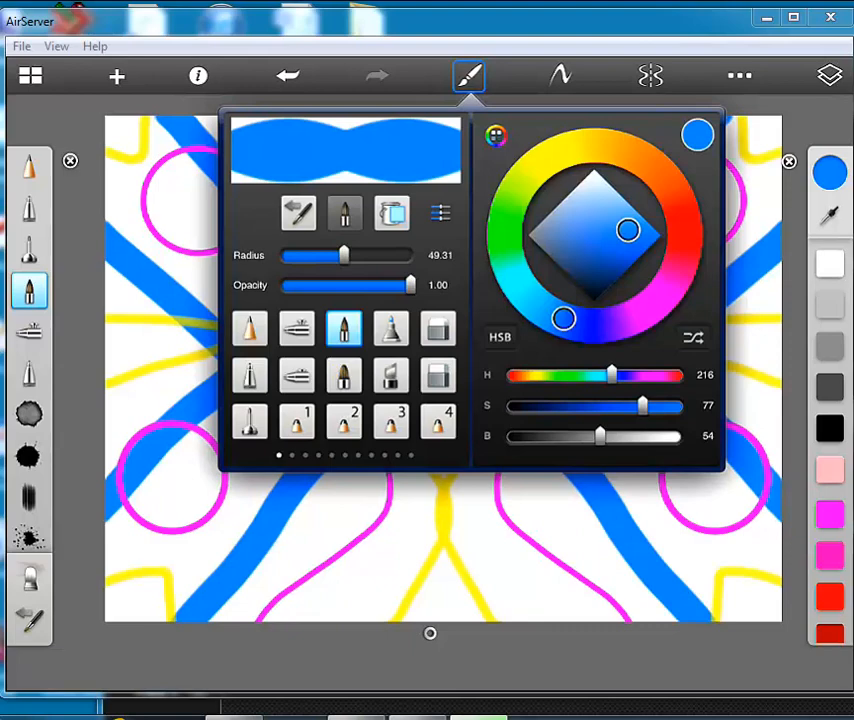
pyautogui.click(824, 74)
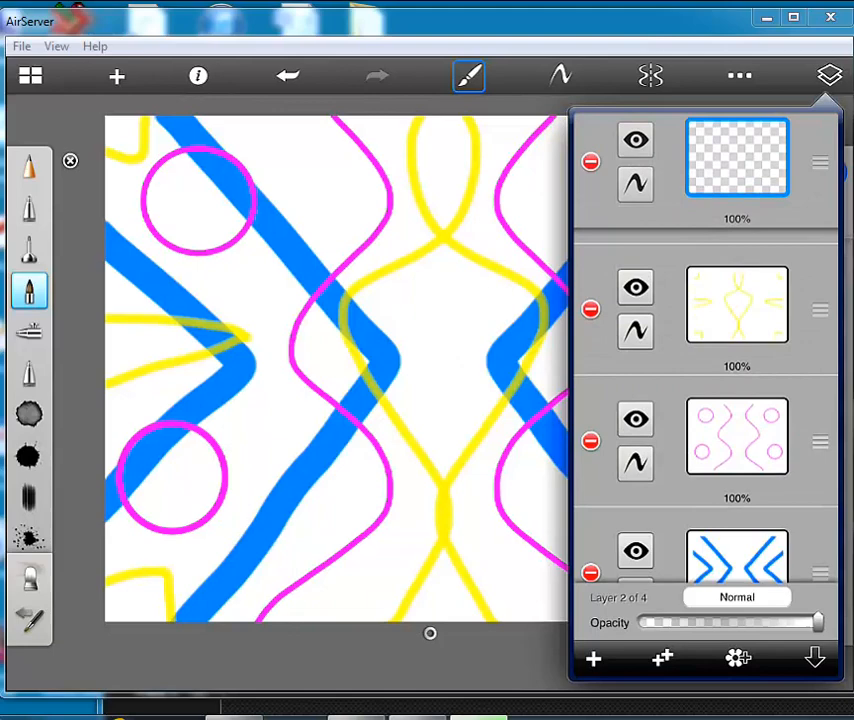
# - Pick green and lower the brush radius to about 15 for thin horizontal lines
pyautogui.click(468, 76)
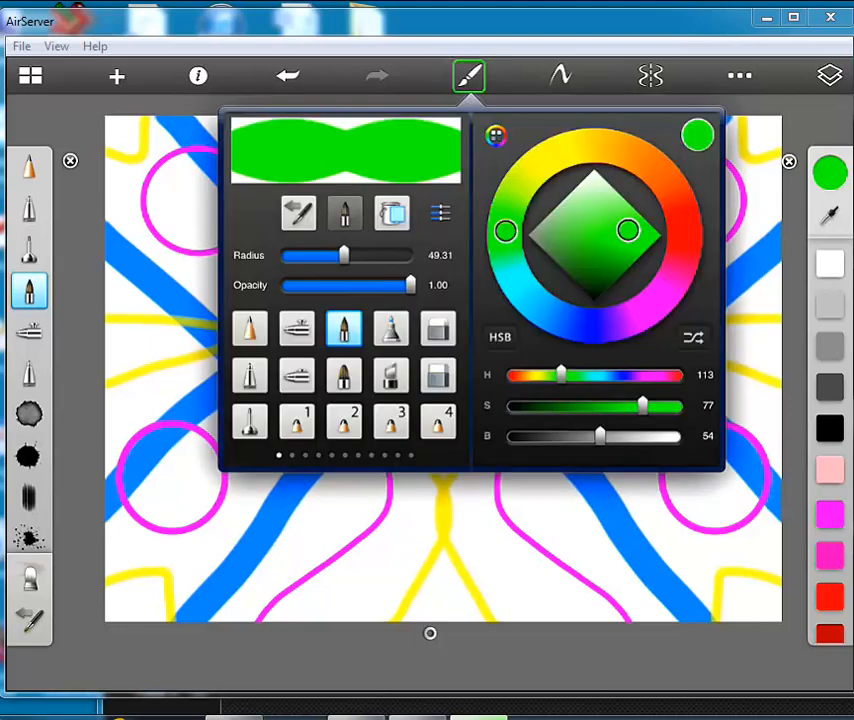
pyautogui.moveTo(344, 256); pyautogui.dragTo(296, 256)
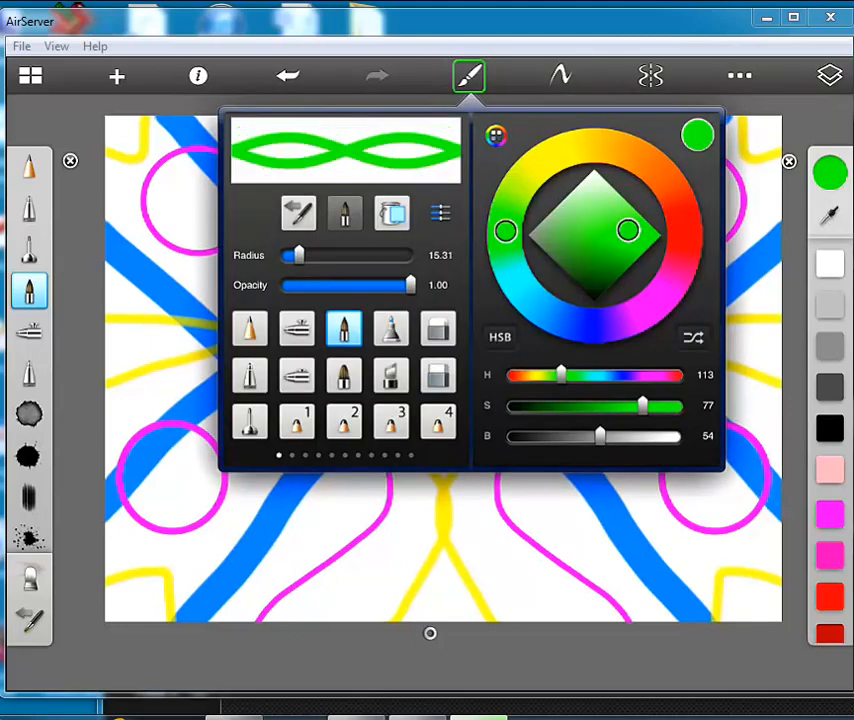
pyautogui.click(468, 76)
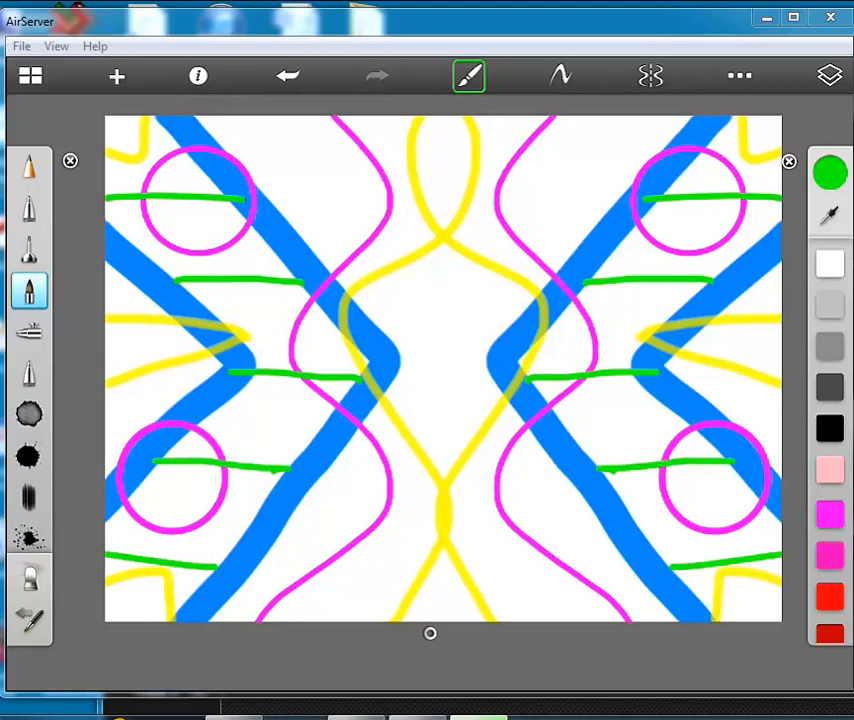
# - Move the green lines' layer to the bottom of the layer stack
pyautogui.click(822, 76)
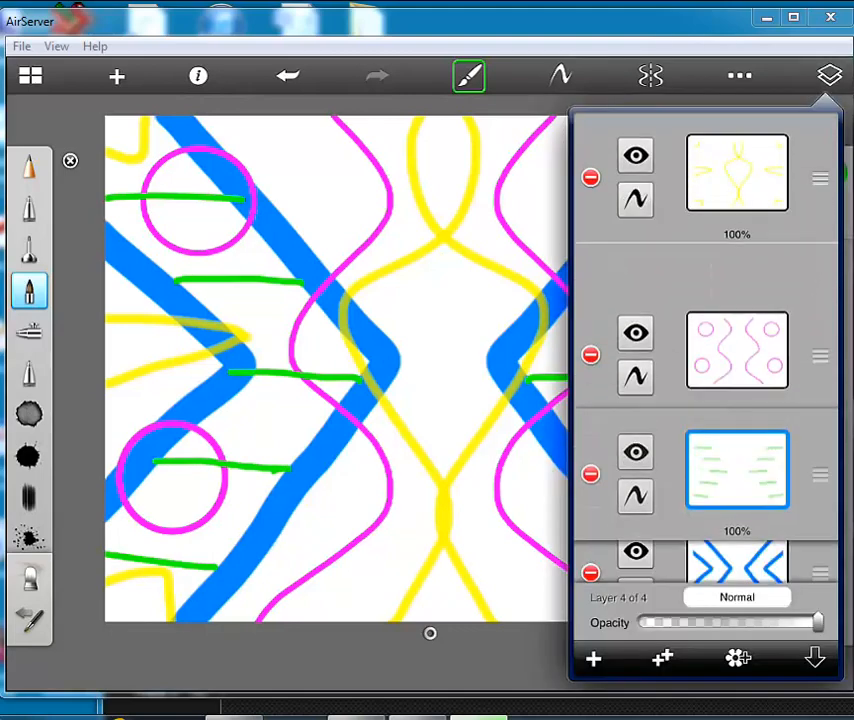
pyautogui.scroll(-3)
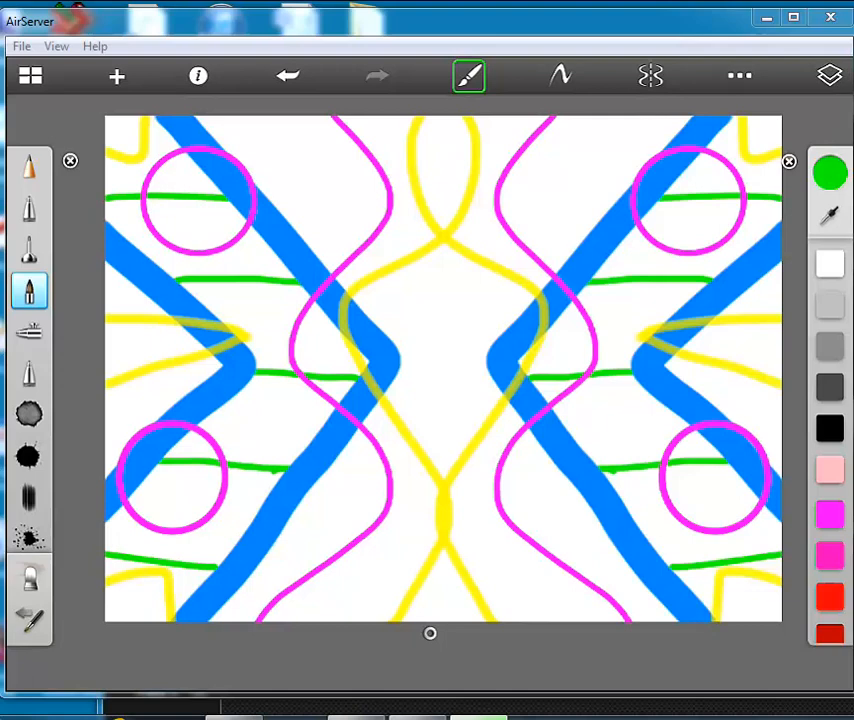
pyautogui.click(836, 76)
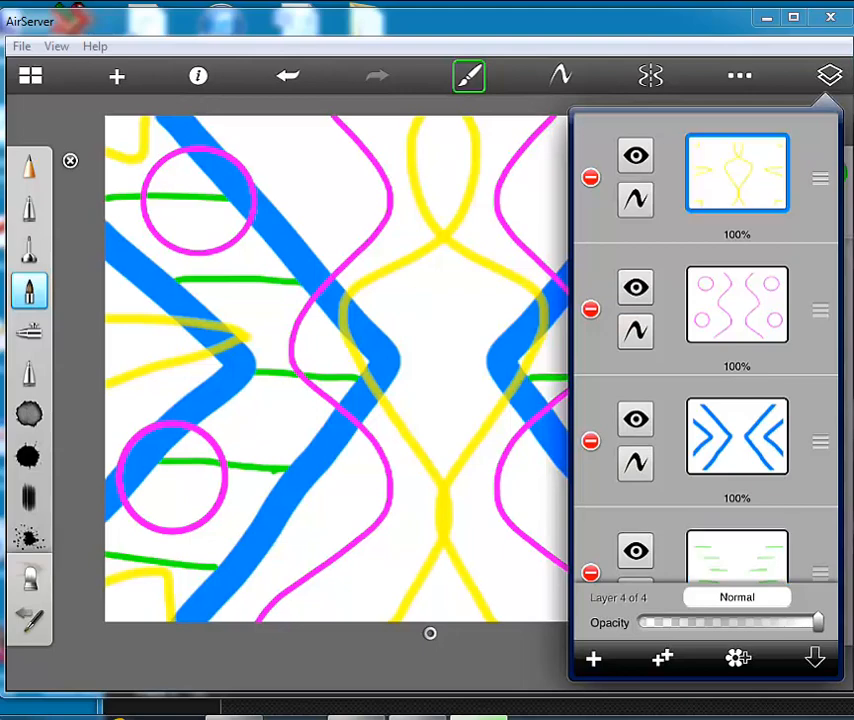
# - Pick a bright green hue in the Brush Properties colour wheel, keeping the current brush
pyautogui.click(468, 76)
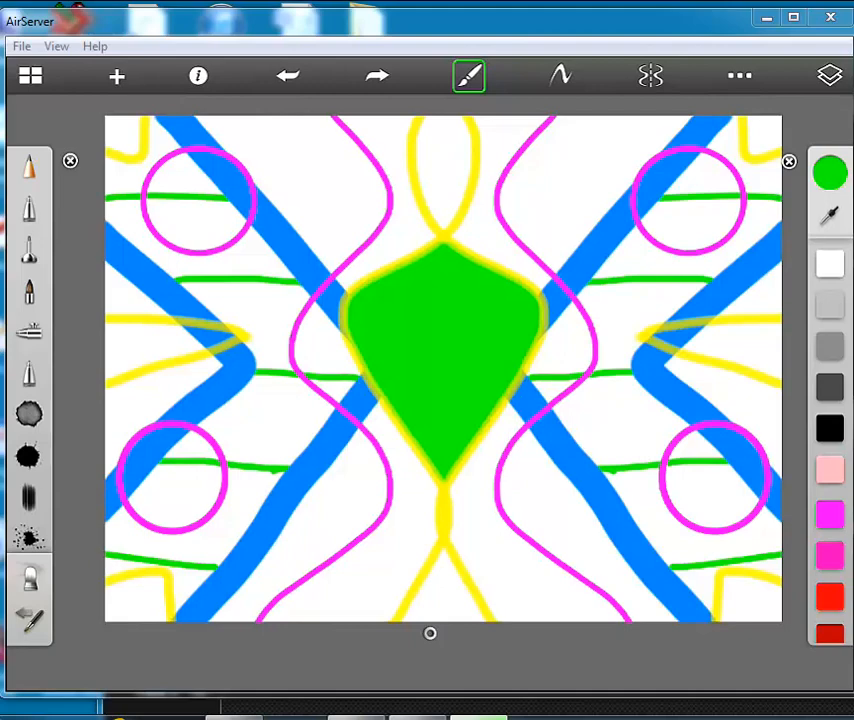
pyautogui.click(468, 76)
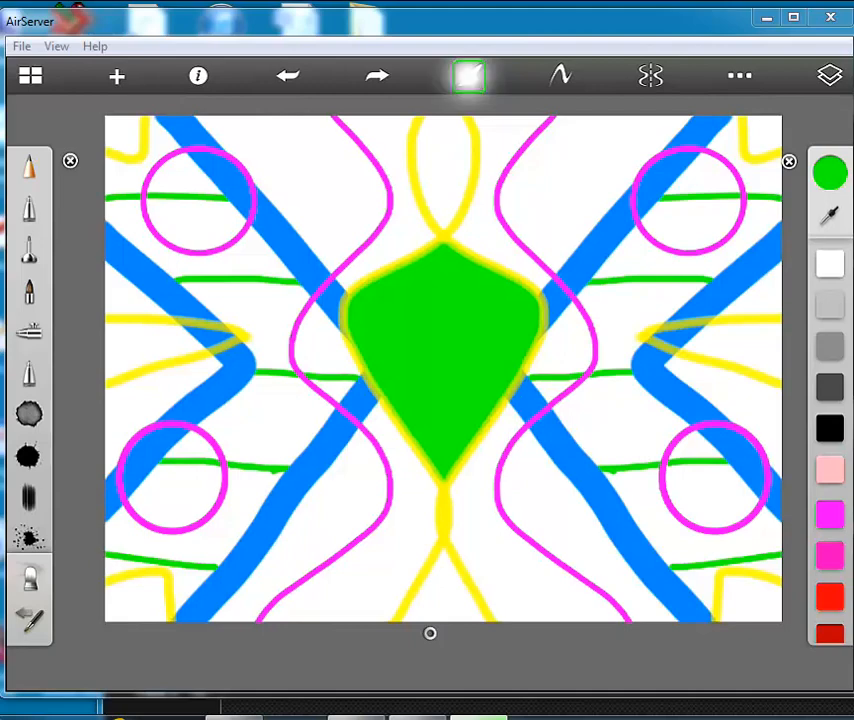
pyautogui.click(468, 76)
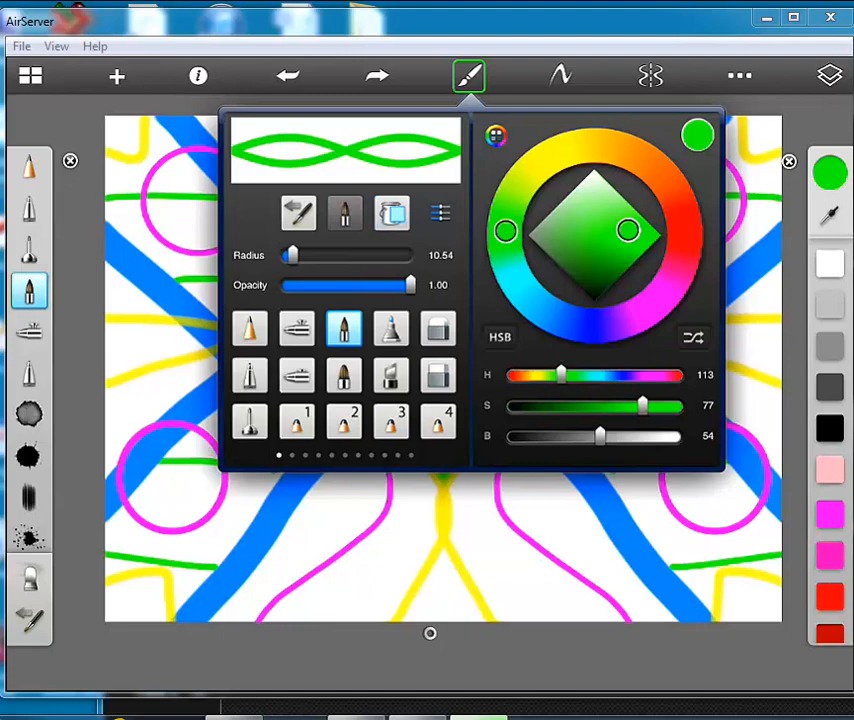
# - Switch to the Flood Fill brush and fill the yellow-outlined central shapes with solid green
pyautogui.click(470, 76)
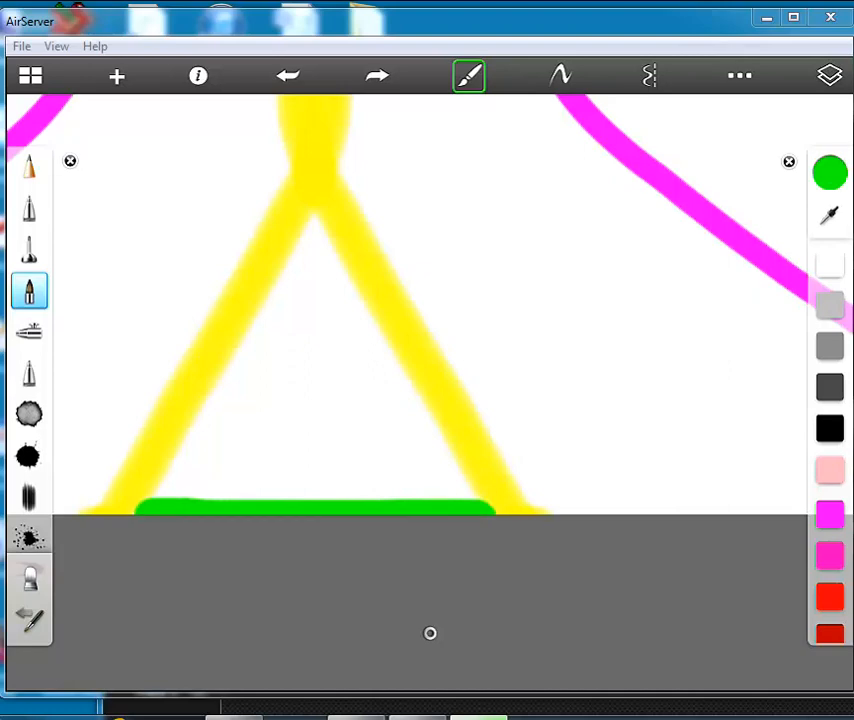
pyautogui.click(470, 76)
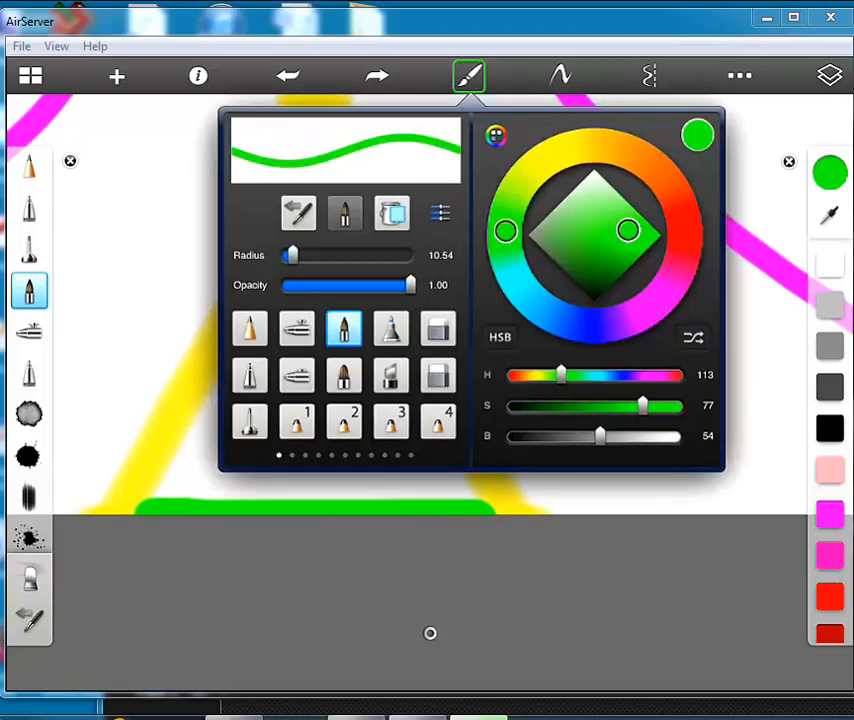
pyautogui.click(392, 212)
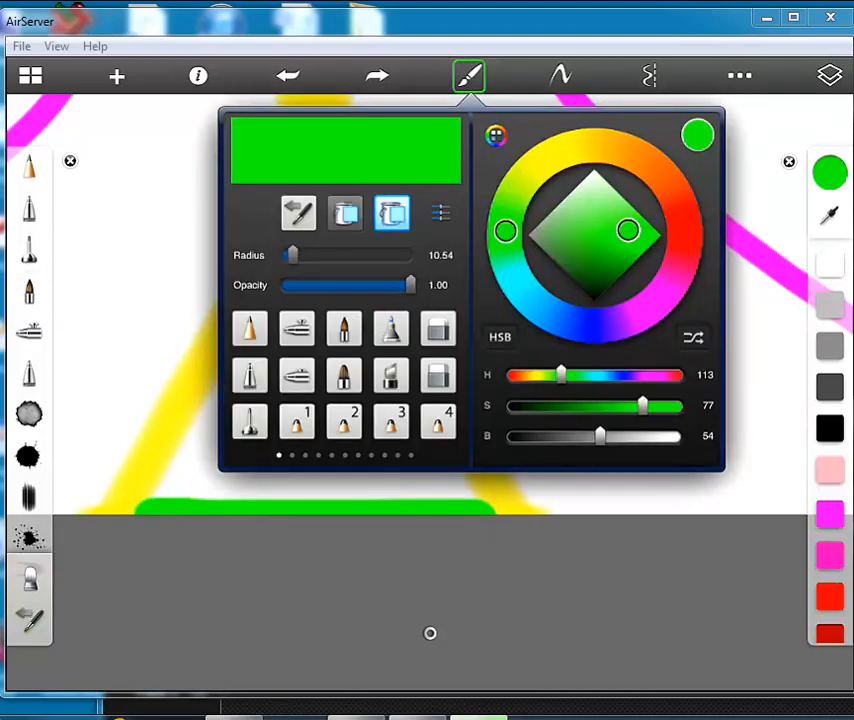
pyautogui.click(788, 160)
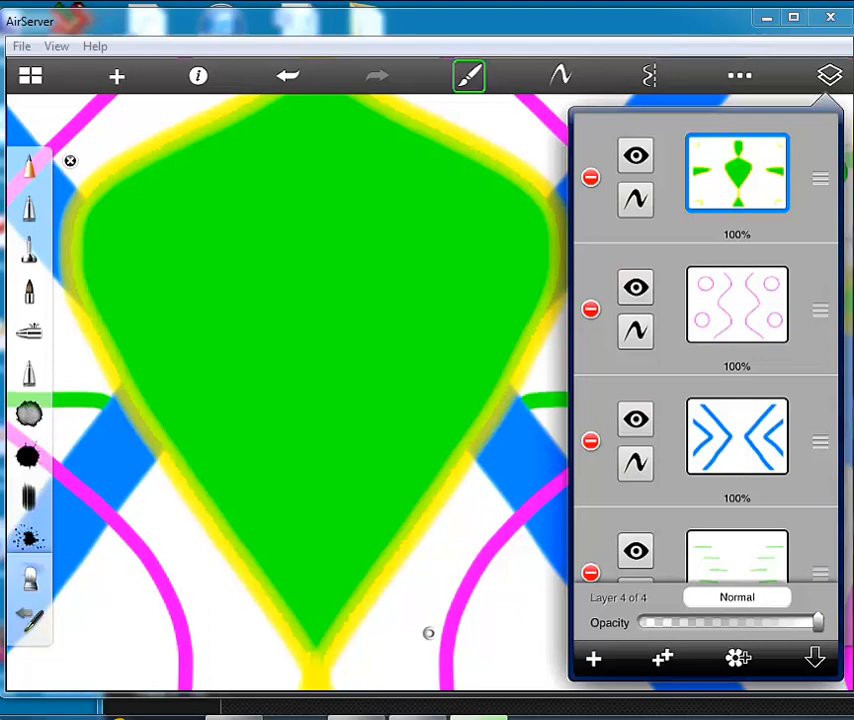
# - On the pink curves layer, flood fill the four circles with orange and return to the layer list
pyautogui.click(736, 304)
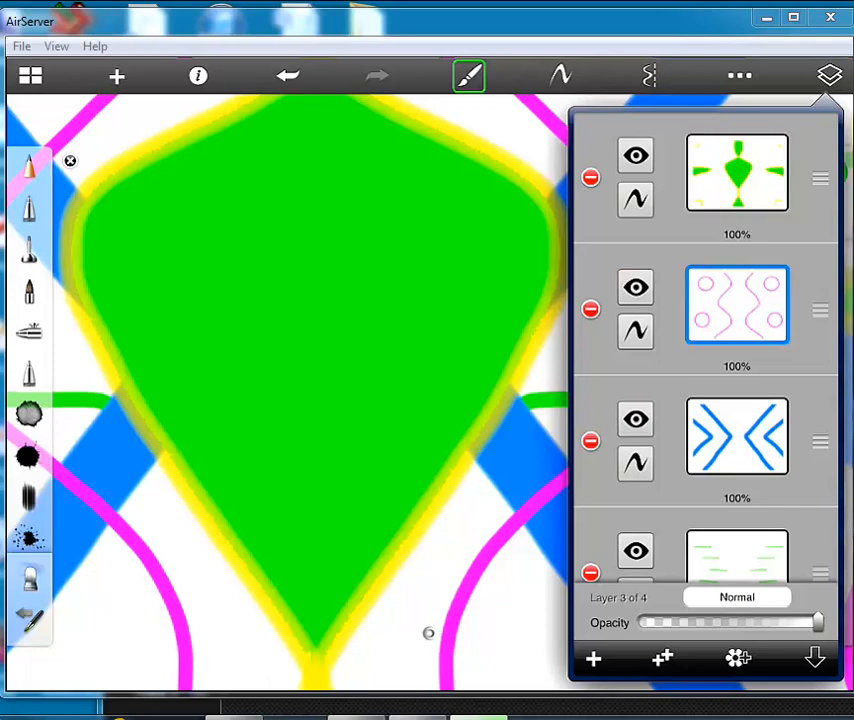
pyautogui.click(468, 76)
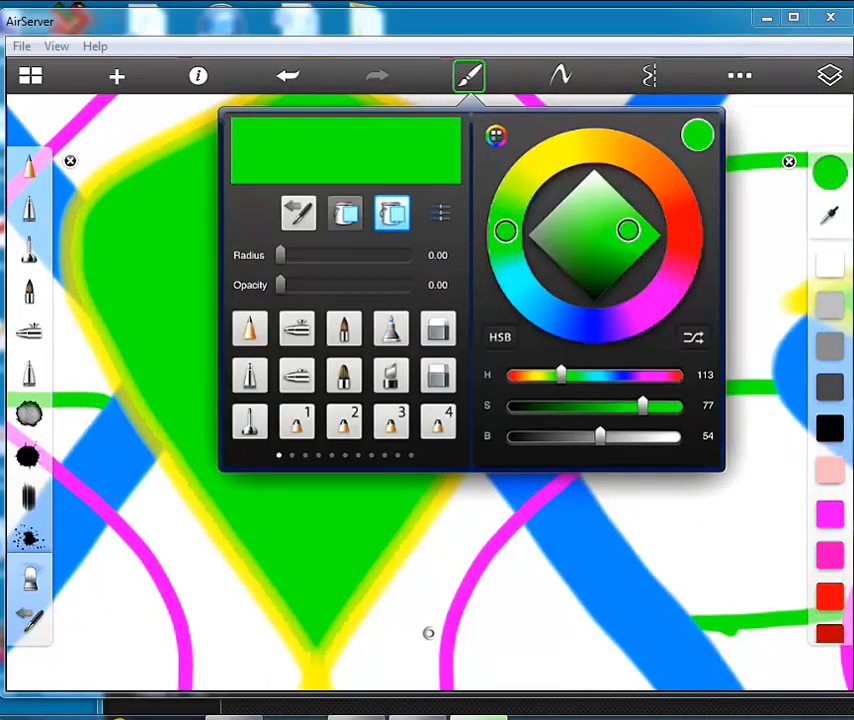
pyautogui.click(820, 76)
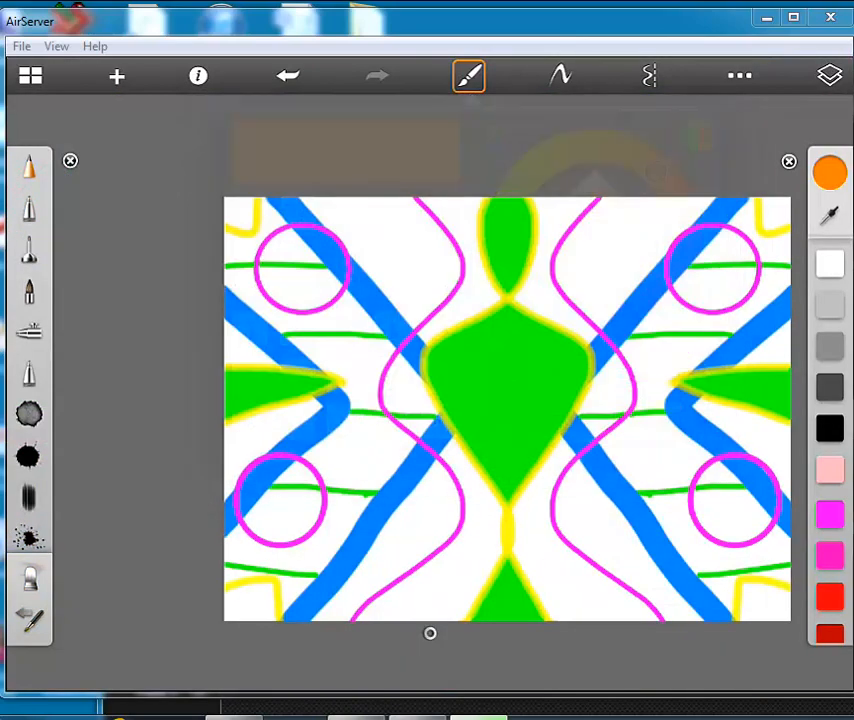
pyautogui.click(712, 264)
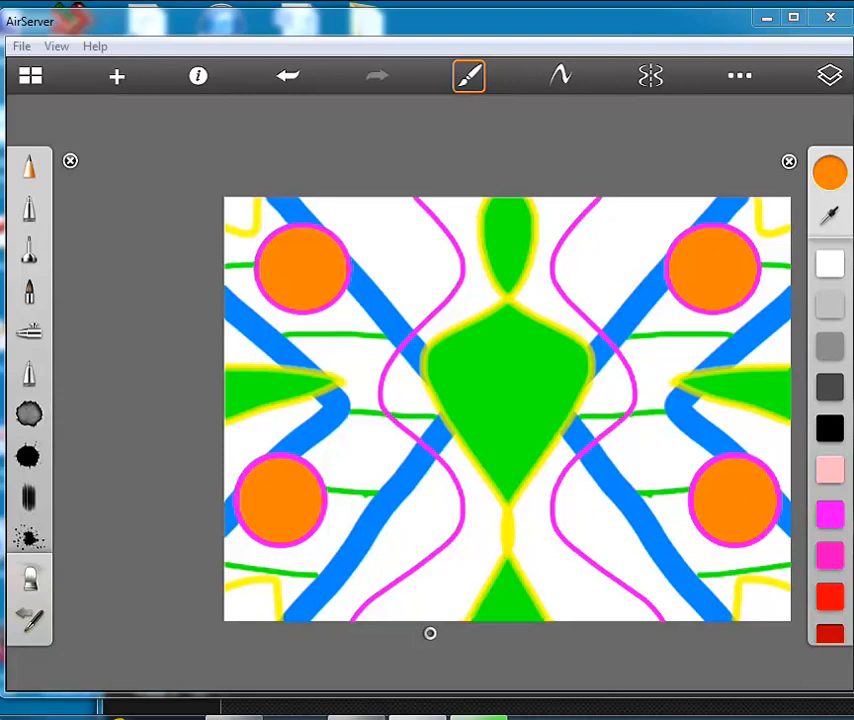
pyautogui.click(822, 76)
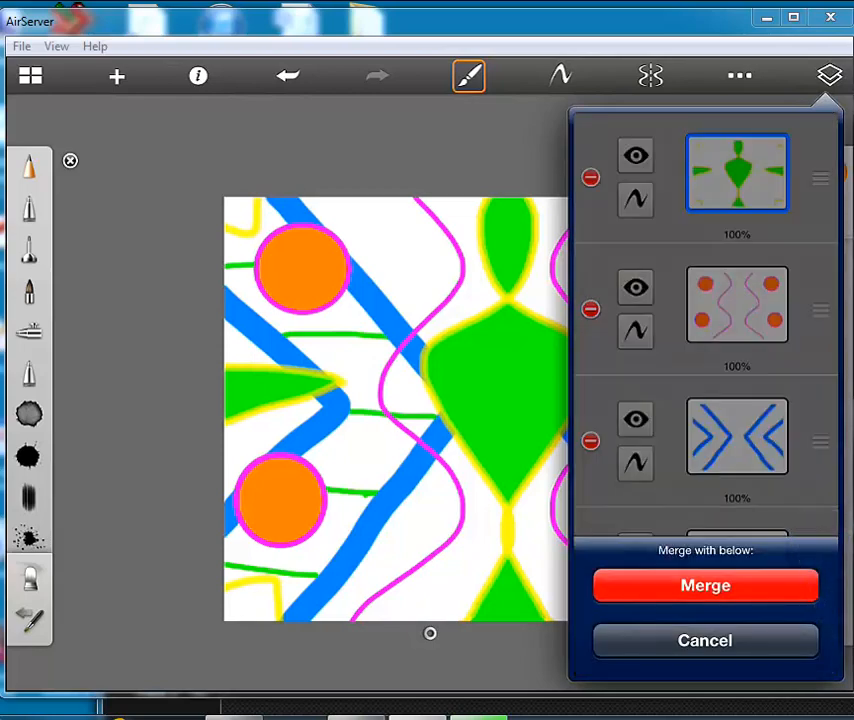
# - Merge the green, orange-circle, blue and line layers down into one design layer
pyautogui.click(704, 584)
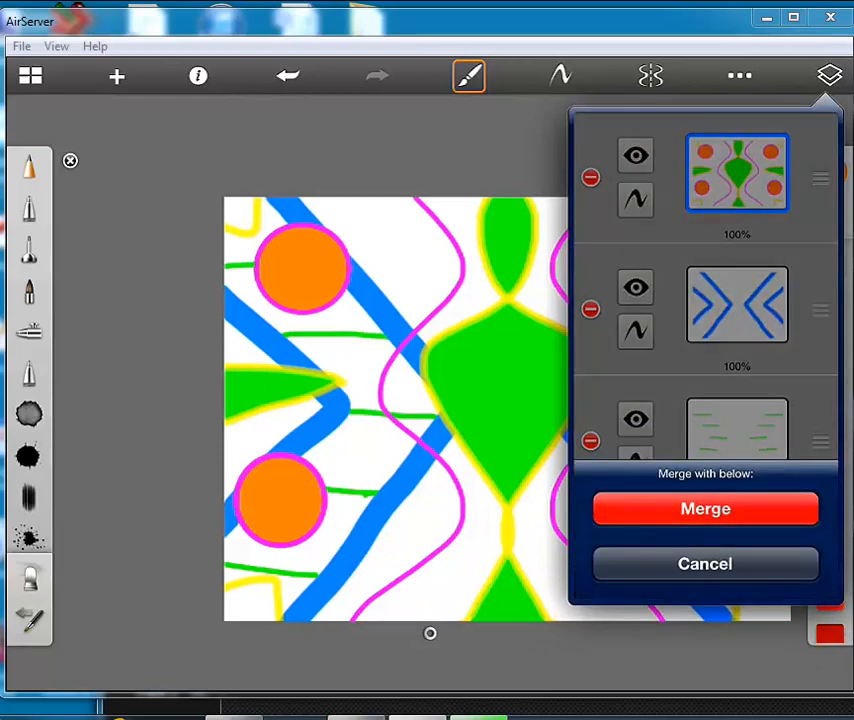
pyautogui.click(704, 508)
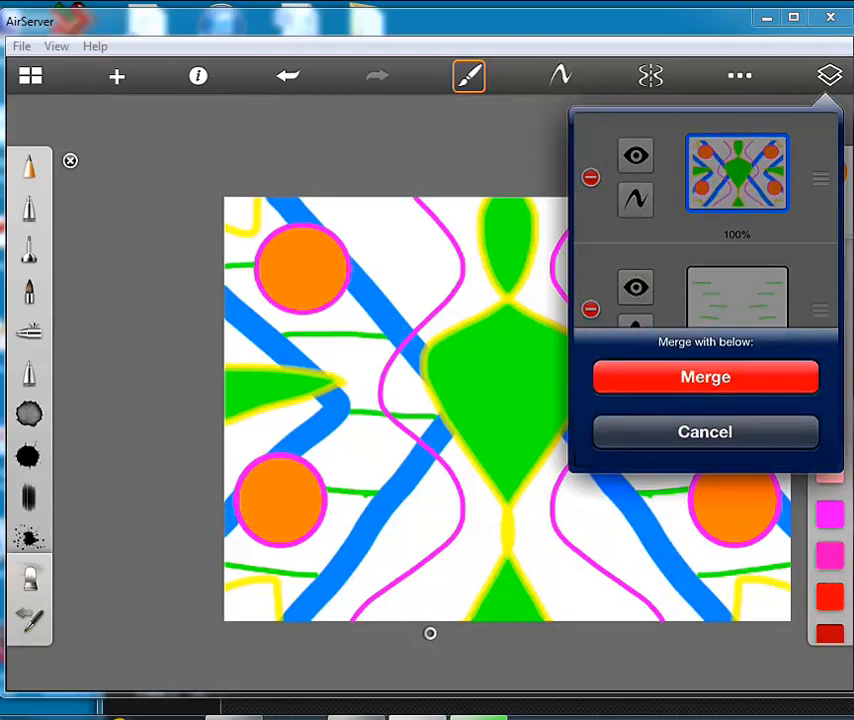
pyautogui.click(704, 376)
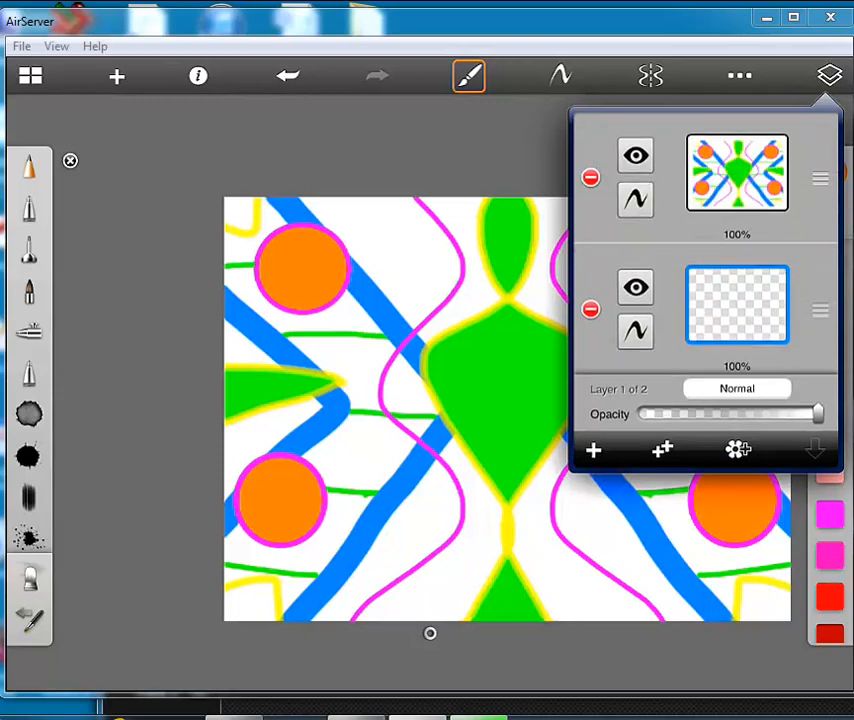
pyautogui.click(468, 76)
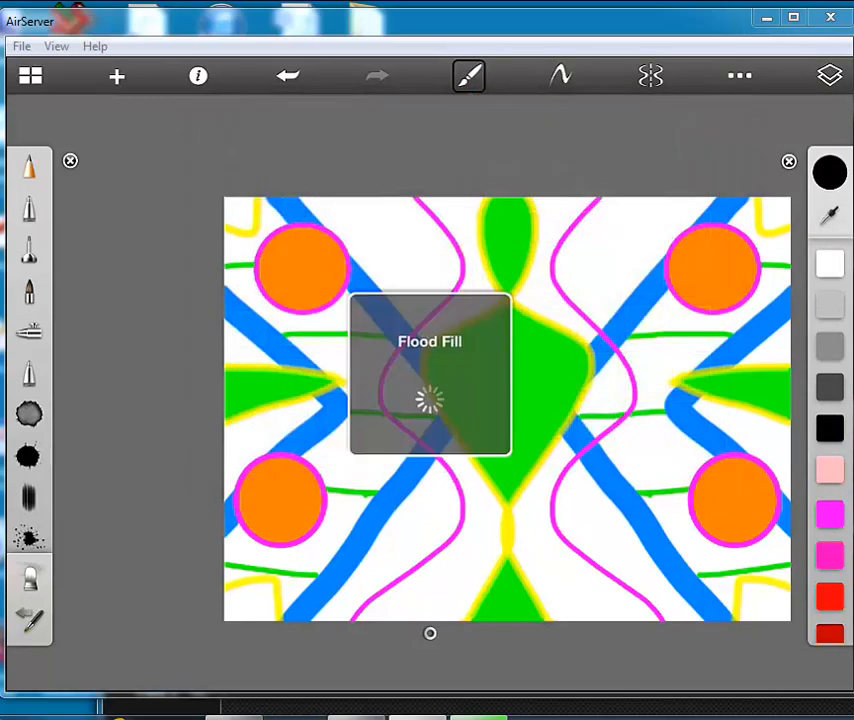
pyautogui.click(430, 400)
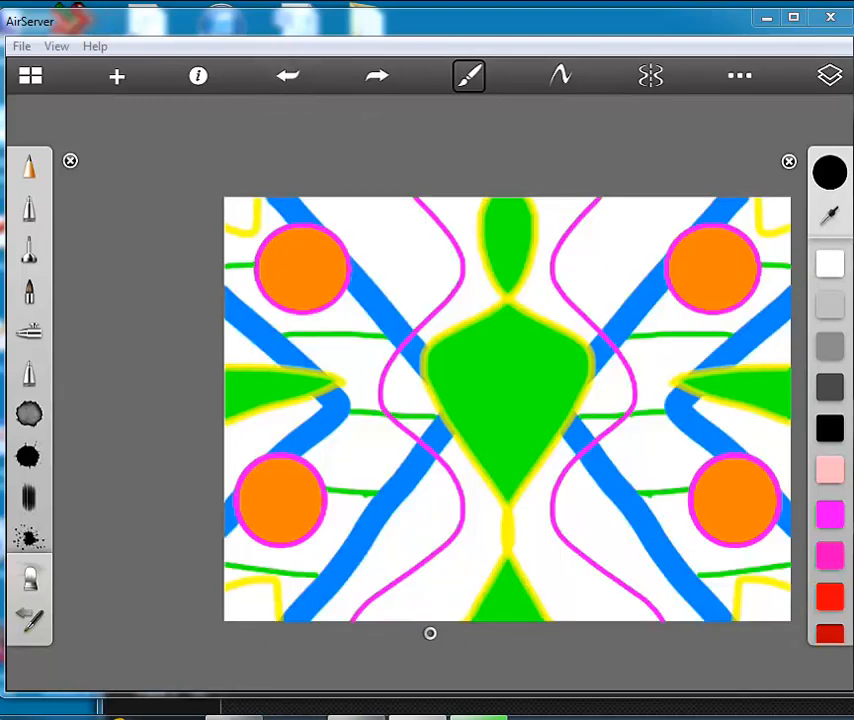
pyautogui.click(824, 78)
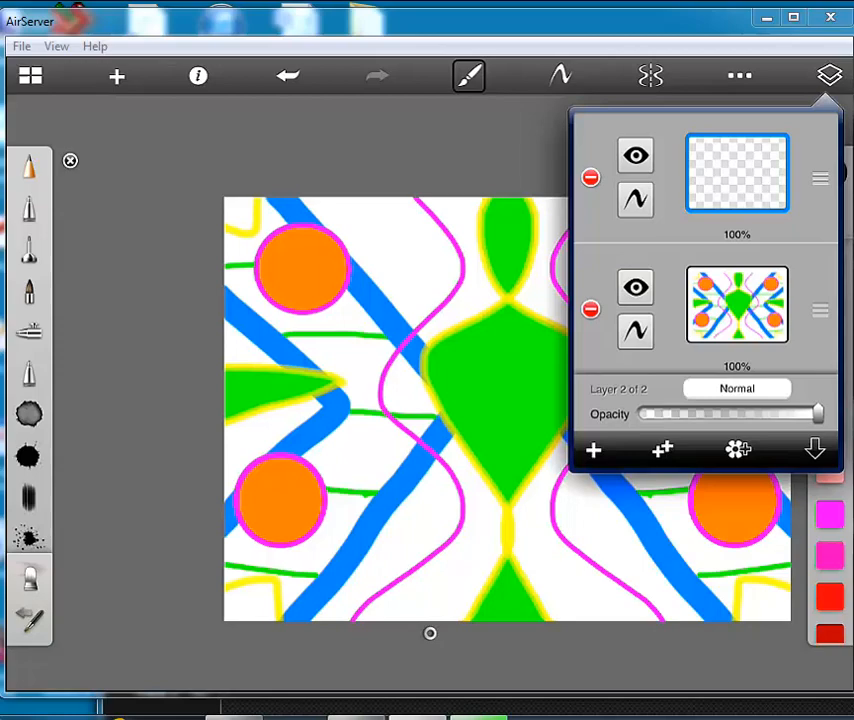
# - Add the text 'Ruzicka design' from the extra tools and place it diagonally across the design
pyautogui.click(744, 74)
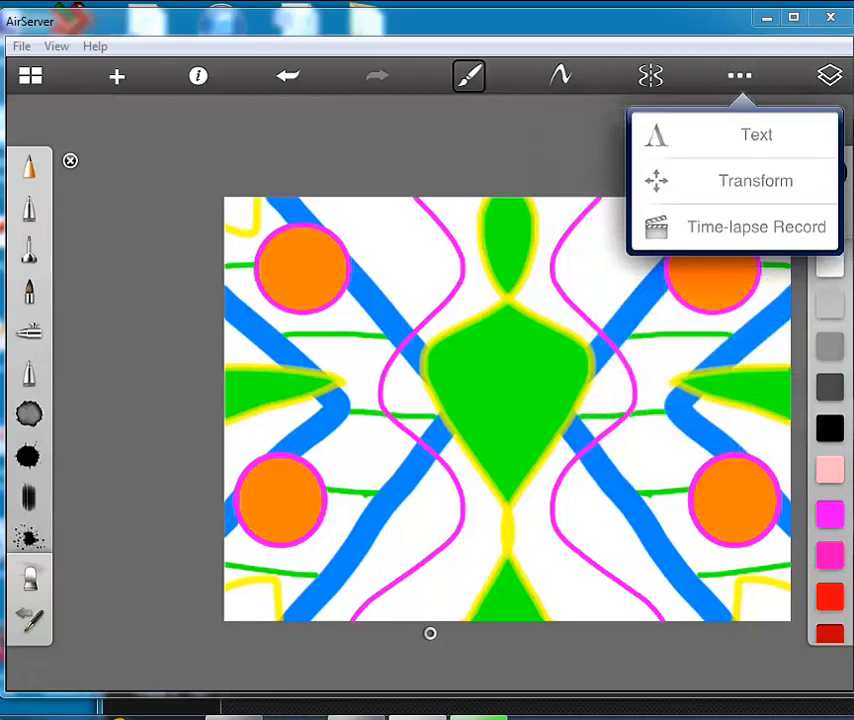
pyautogui.moveTo(754, 136)
pyautogui.write('Ruzicka design')
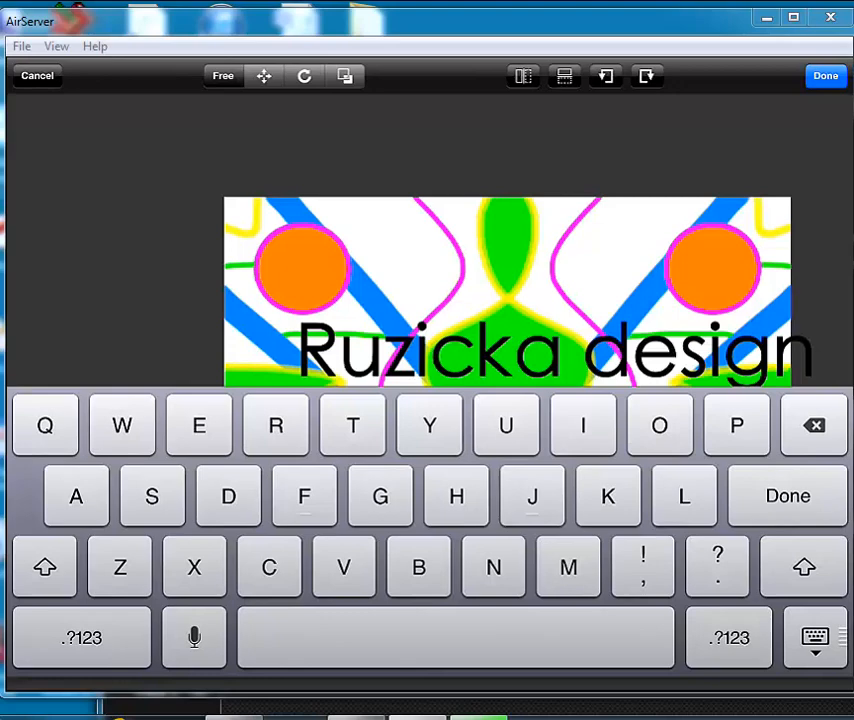
pyautogui.click(824, 76)
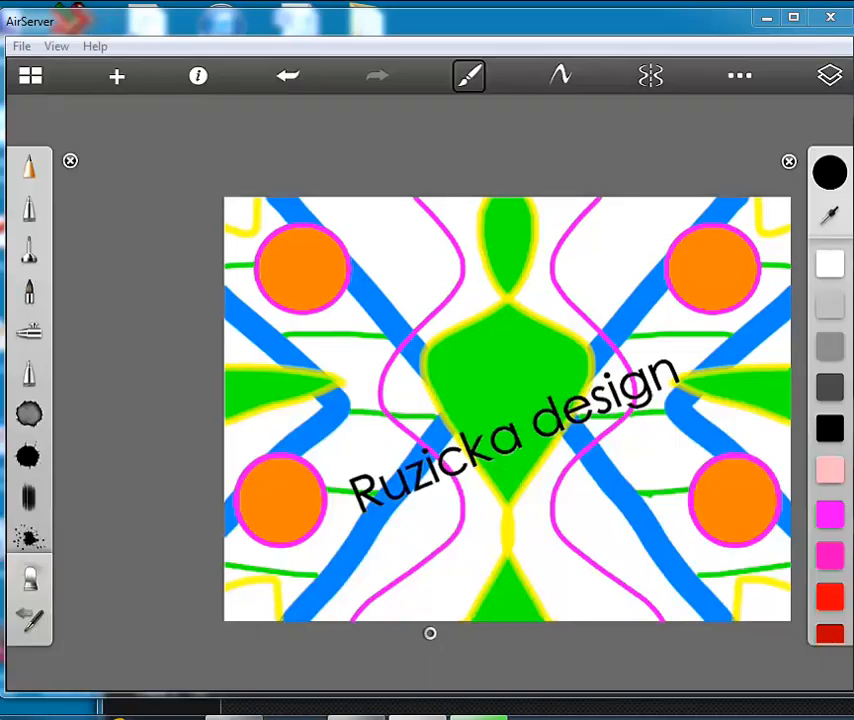
# - Flood fill the lower layer red beneath the text and save the sketch to the gallery
pyautogui.click(828, 76)
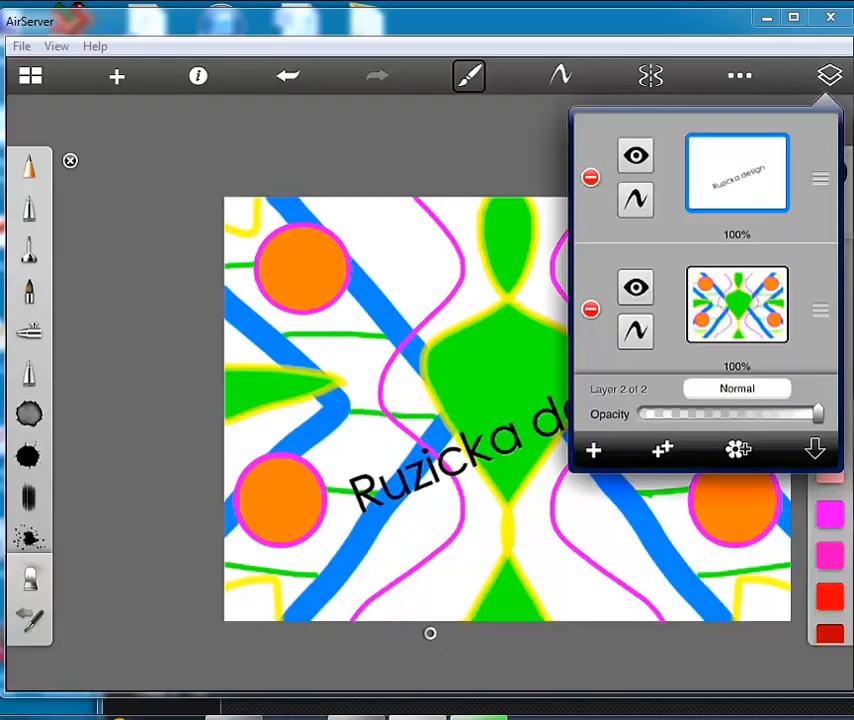
pyautogui.click(470, 76)
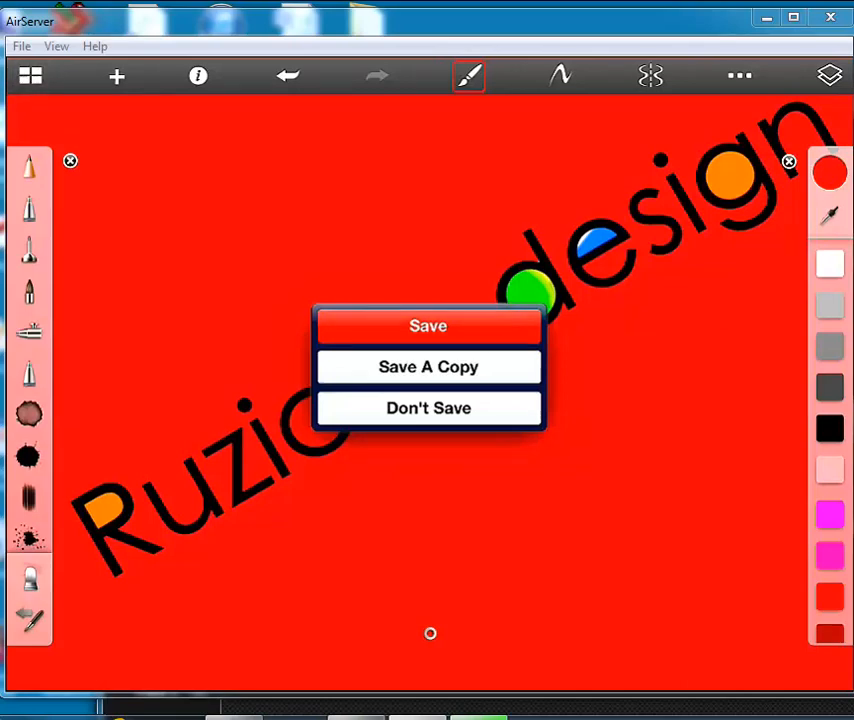
pyautogui.click(428, 324)
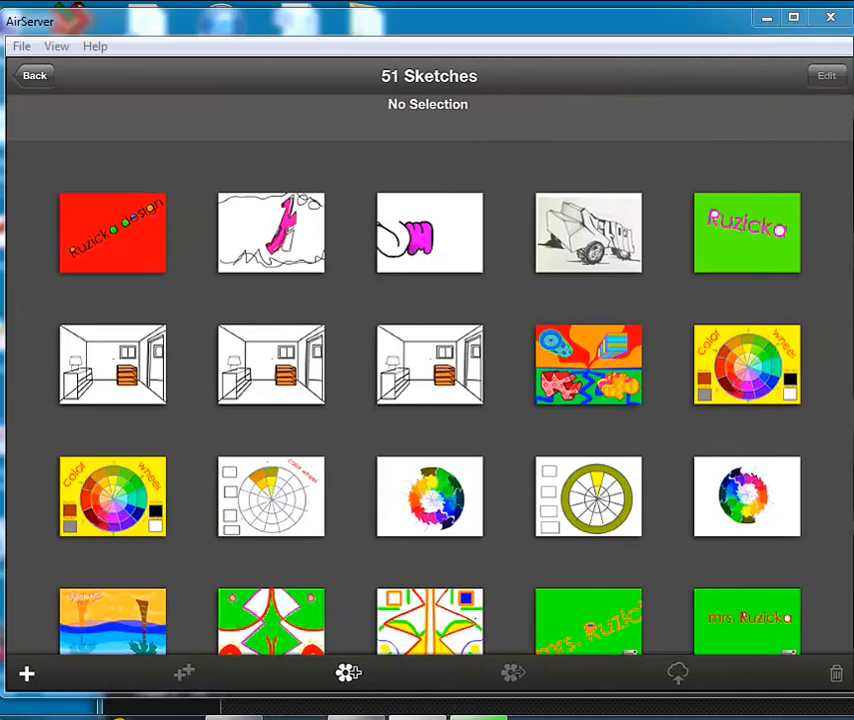